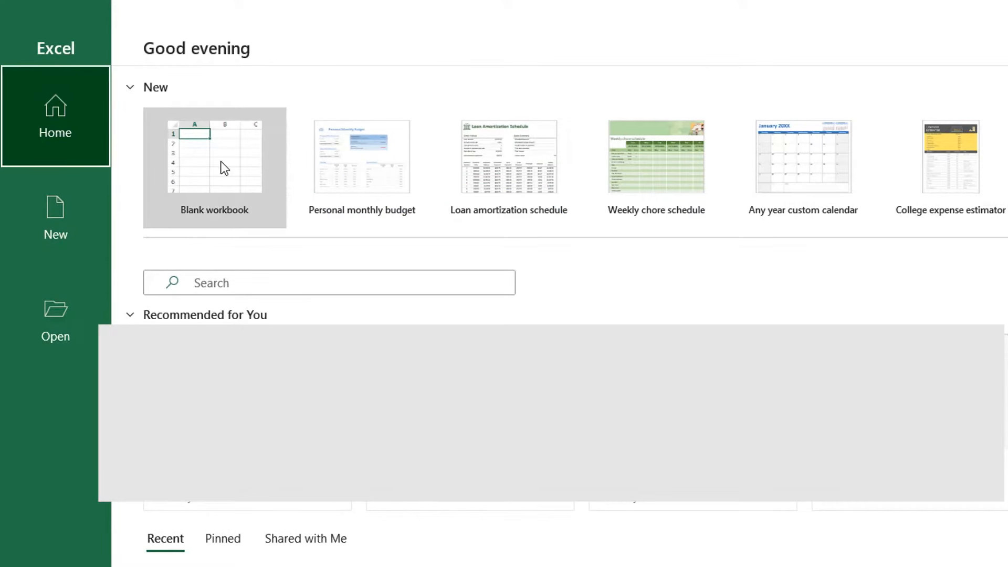
- Create a blank workbook and select cells D7 and E9
left_click(214, 161)
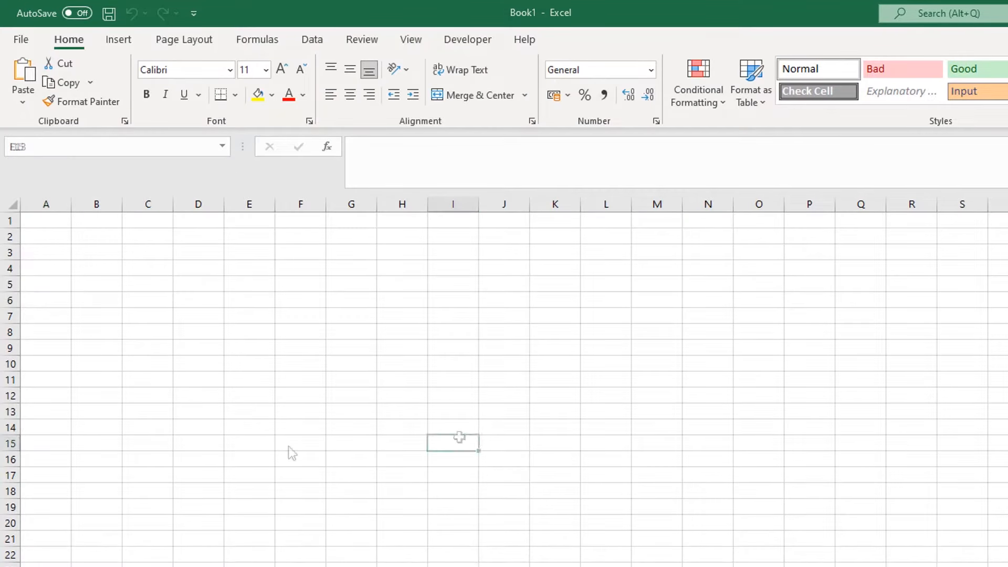
left_click(198, 316)
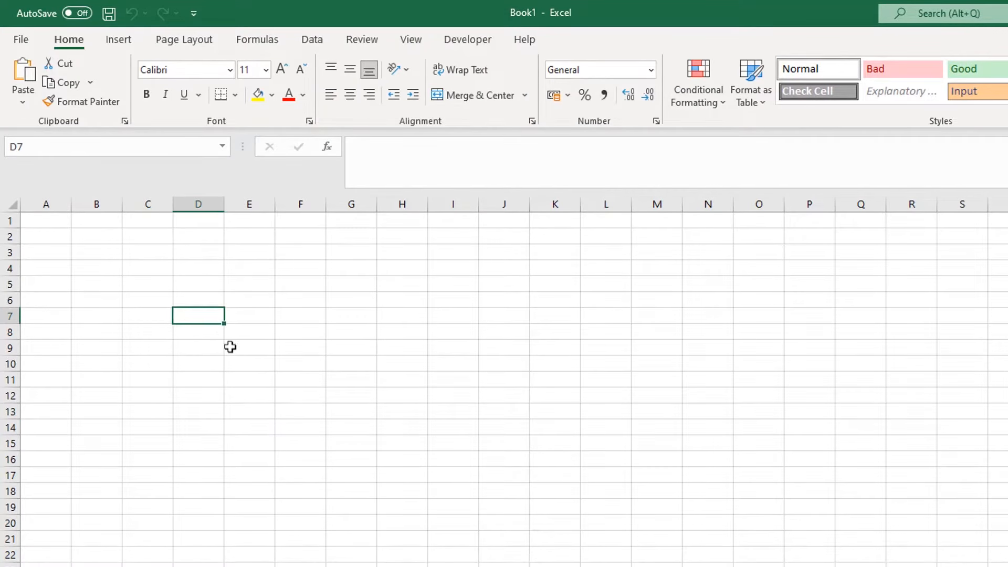
left_click(249, 347)
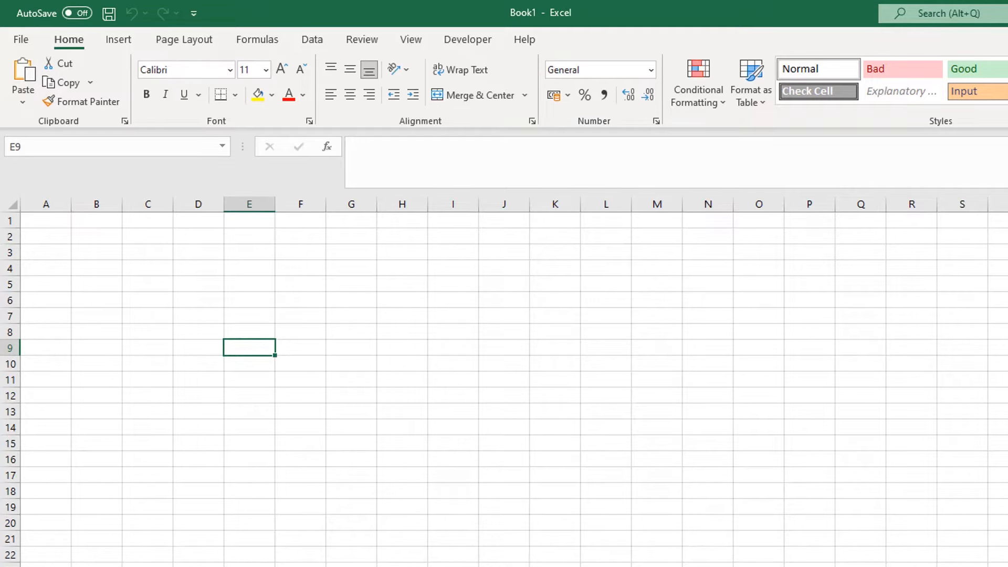
left_click(20, 39)
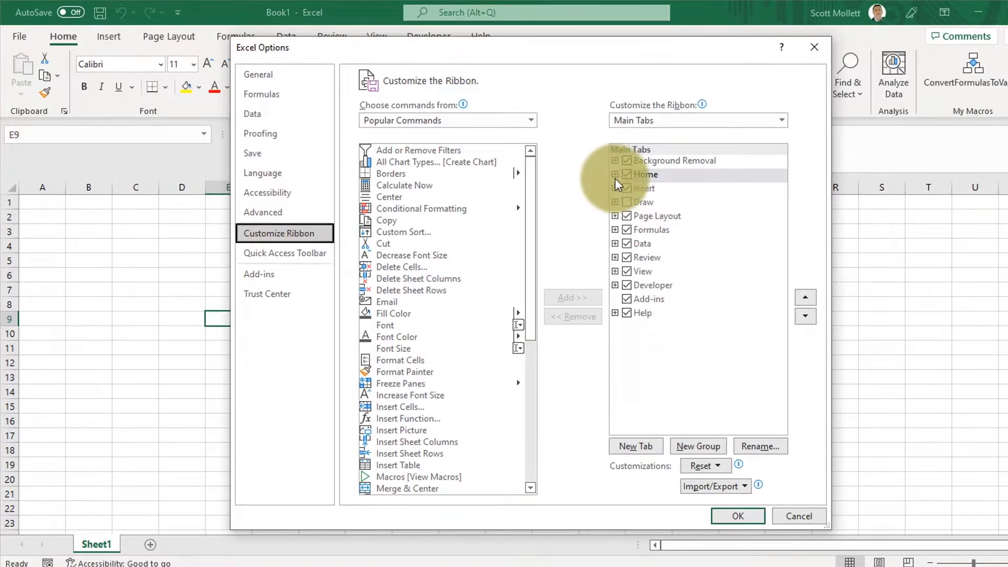
left_click(652, 284)
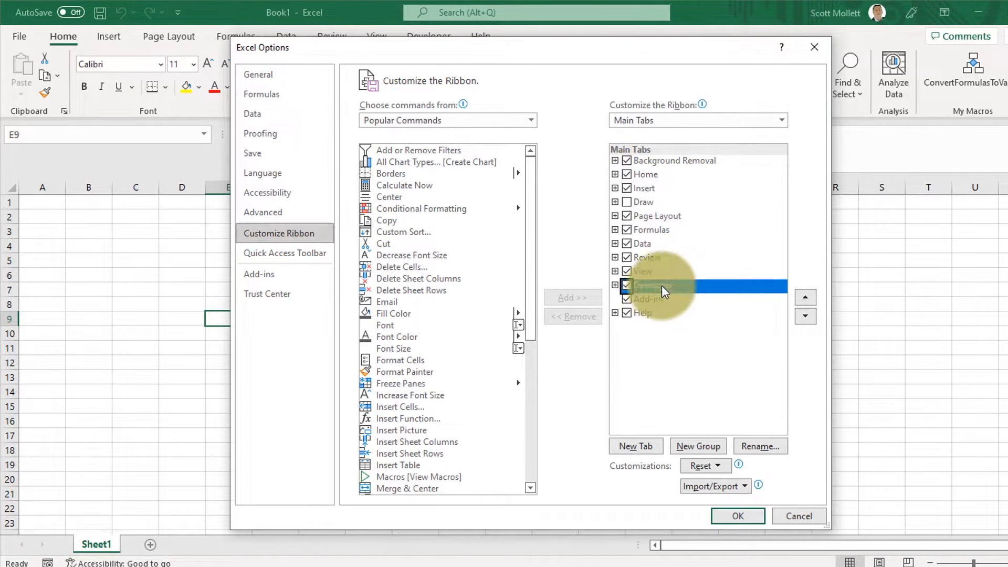
left_click(737, 516)
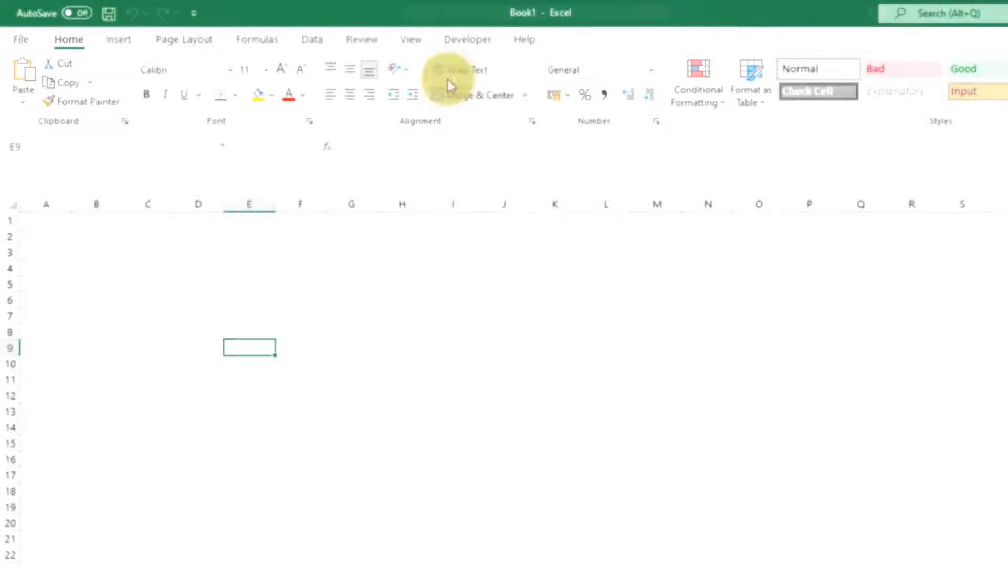
- Open Sheet1's code window in the VBA editor and insert a Worksheet event procedure
left_click(467, 39)
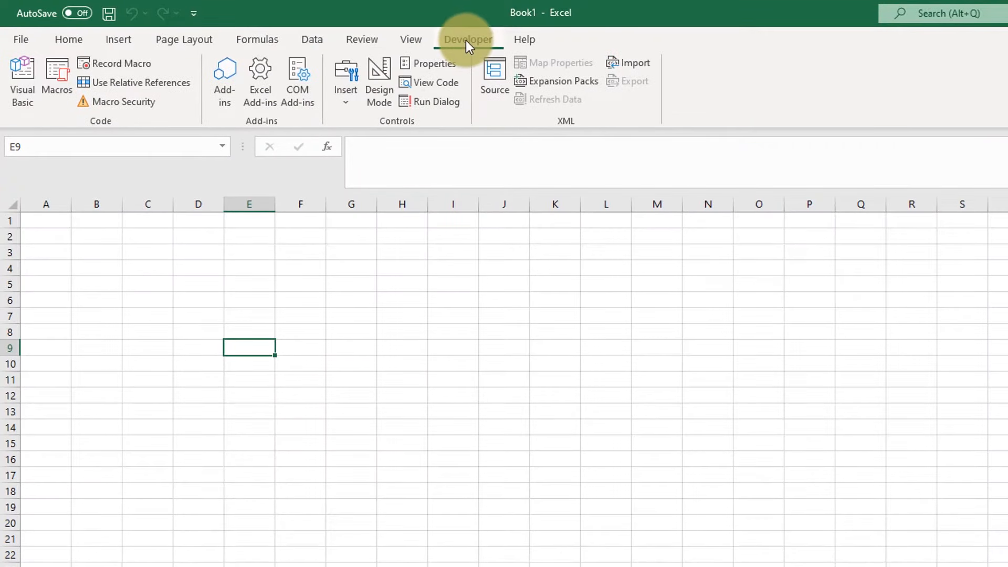
left_click(22, 77)
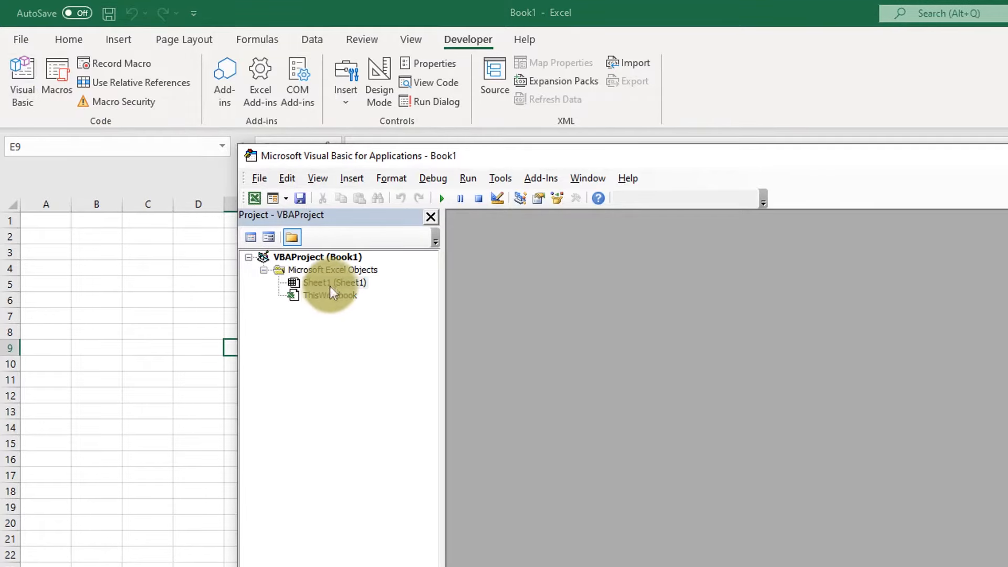
left_click(334, 283)
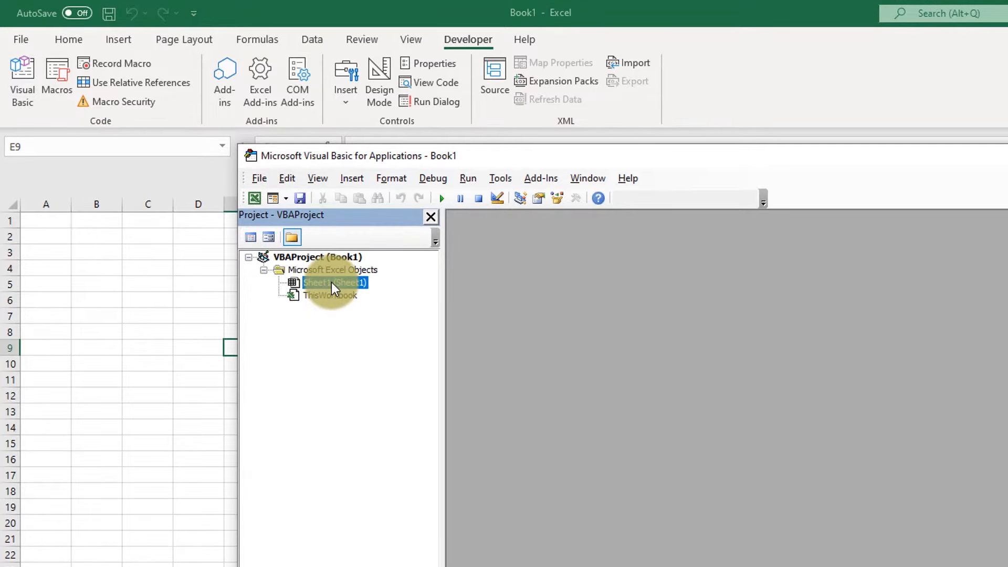
double_click(331, 283)
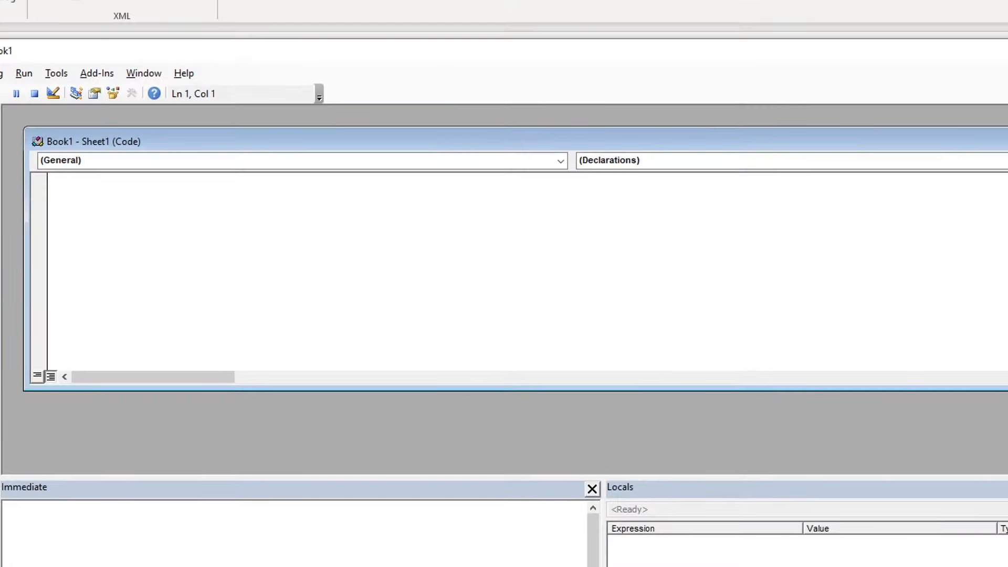
left_click(558, 160)
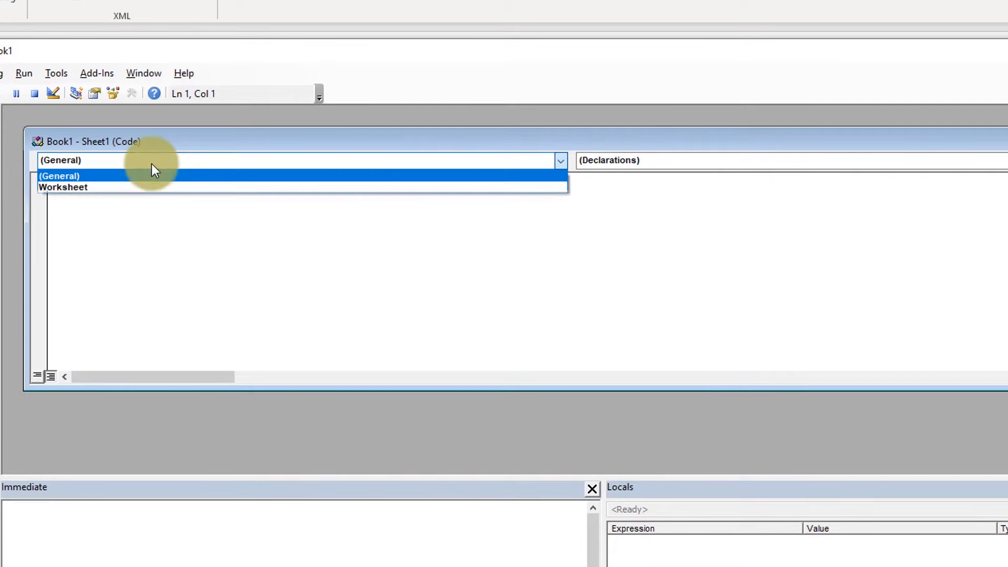
left_click(62, 186)
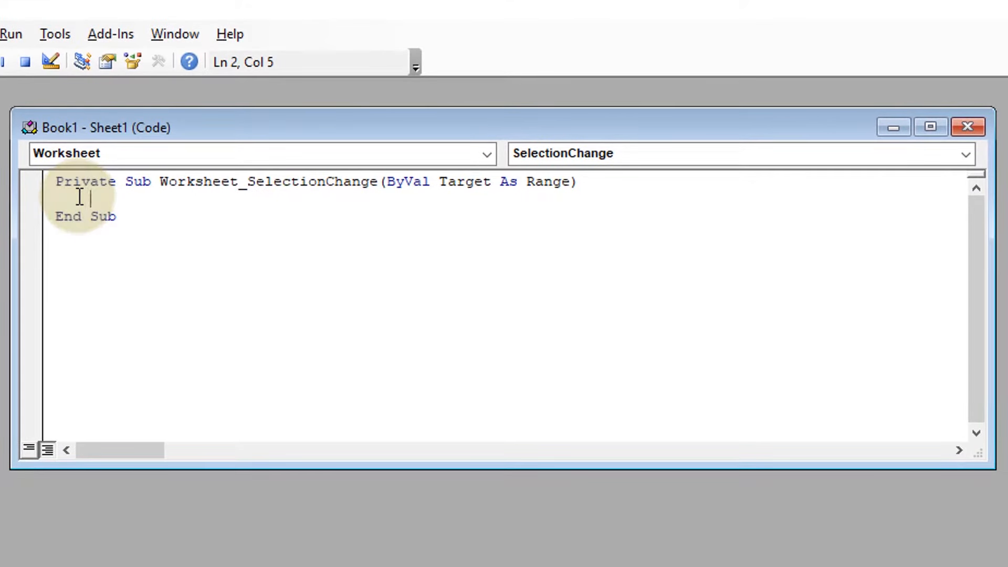
- Type With ThisWorkbook.Names("HighlightRow") as the procedure's first line
type("With thi")
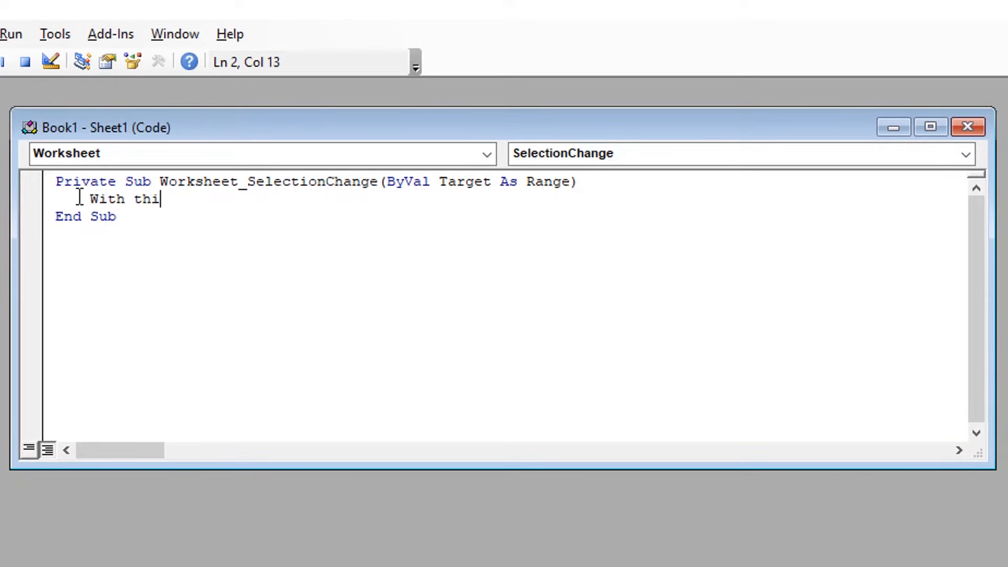
type("sworkbook")
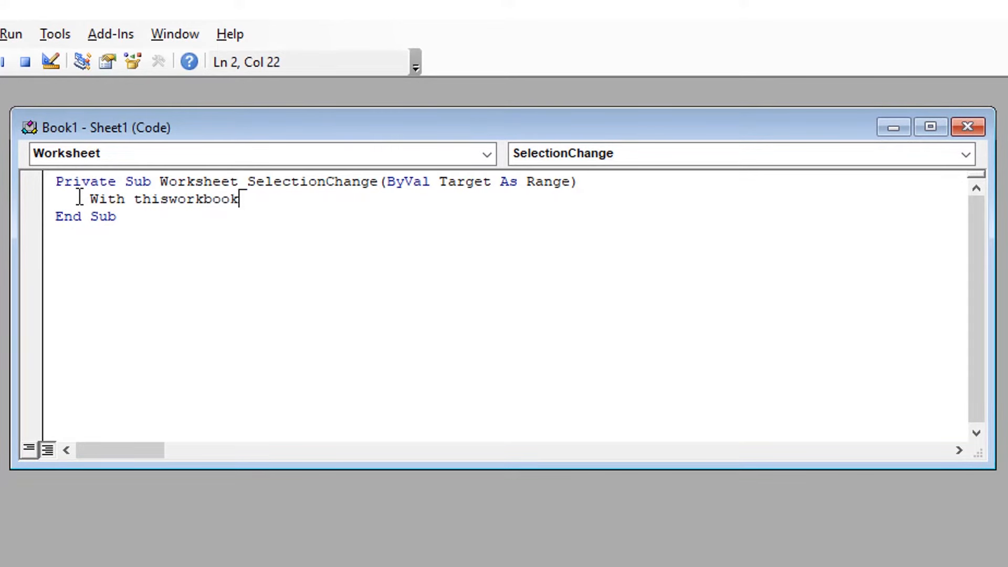
type(".name")
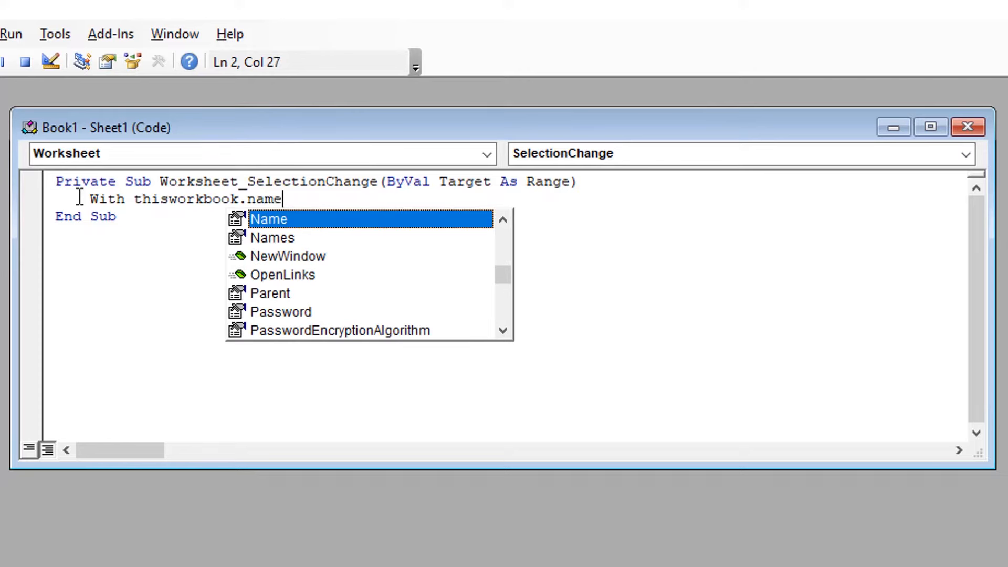
type("s(")
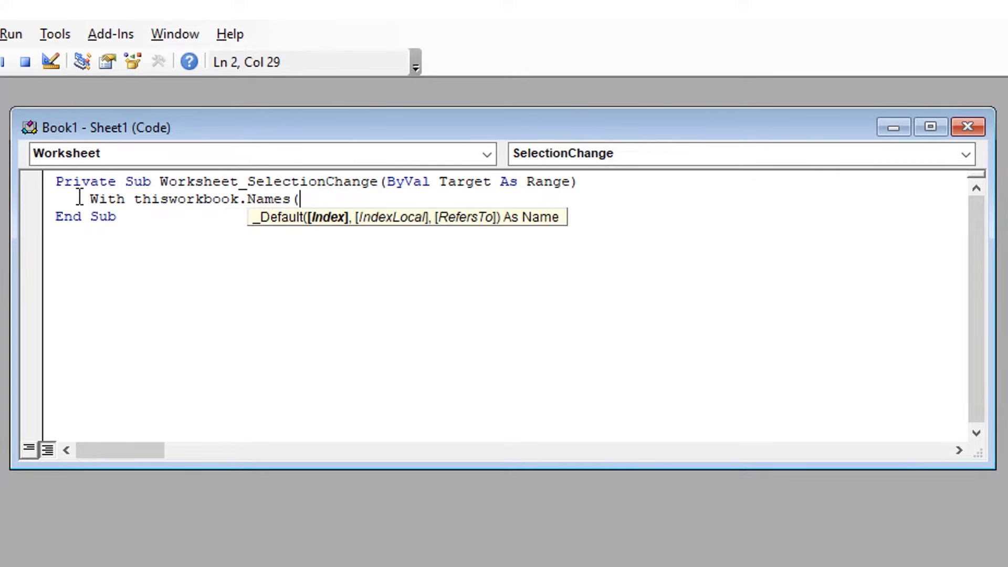
type("\"Hi")
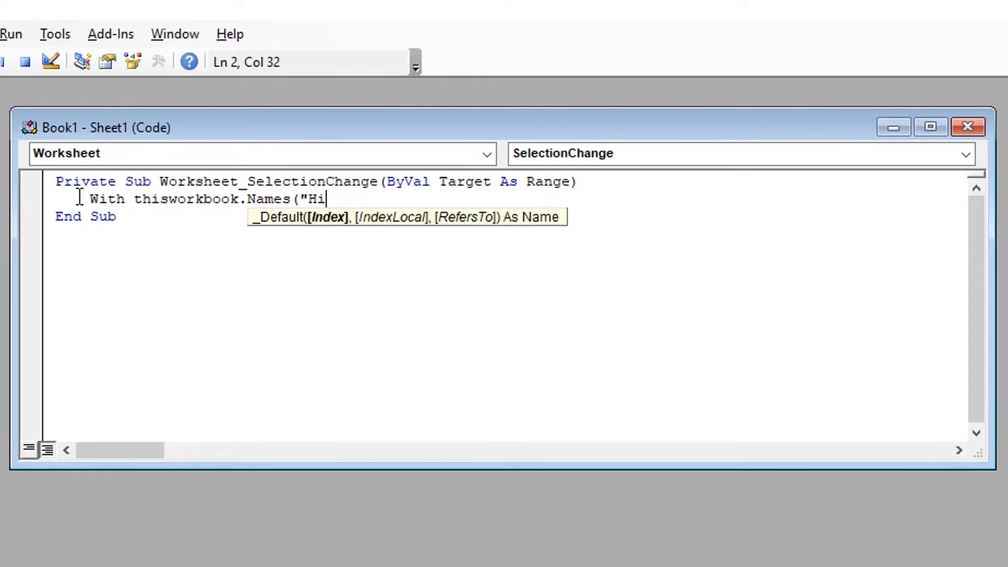
type("ghlight")
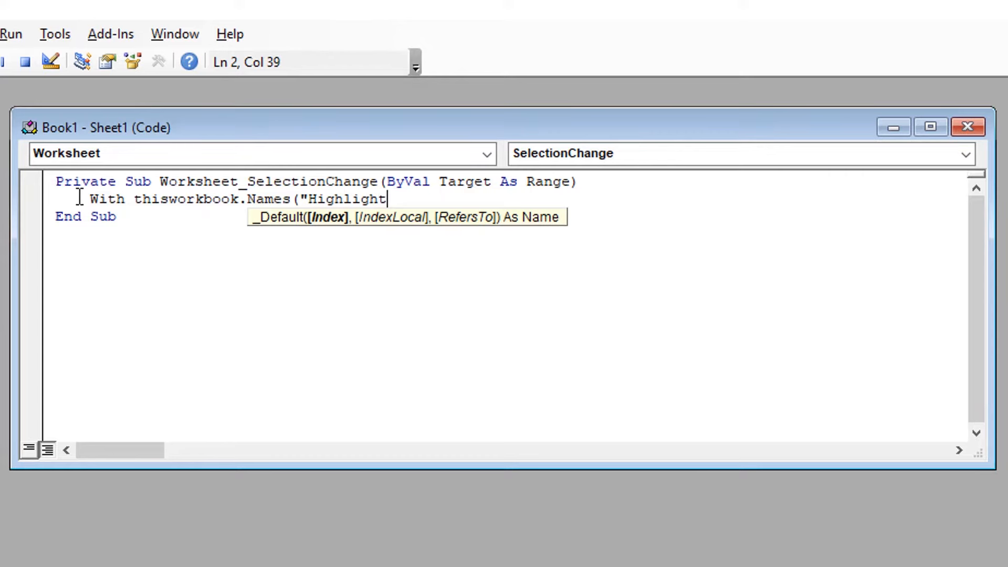
type("Row")
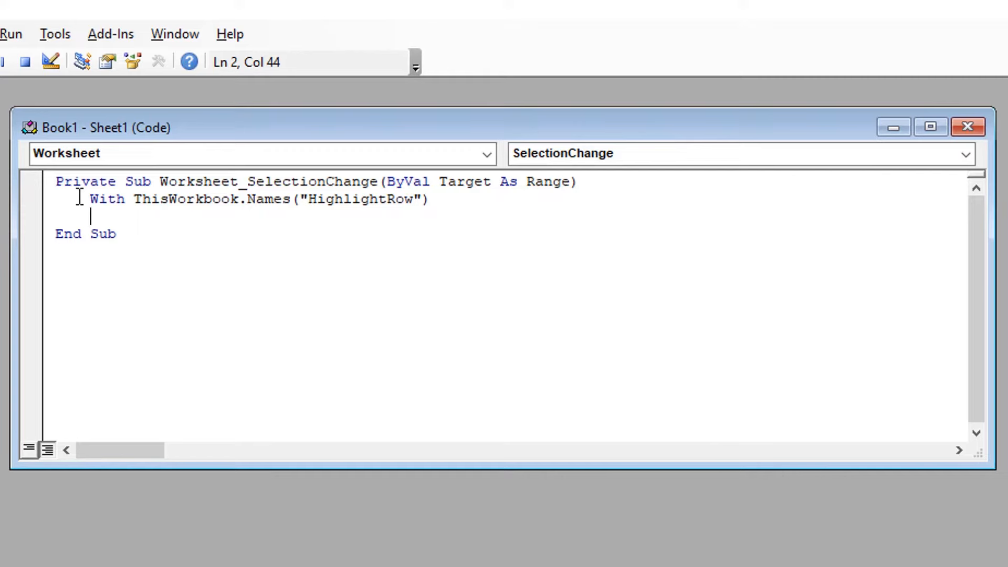
- Add .Name = "HighlightRow" and .RefersToR1C1 = "=" & ActiveCell.Row inside the With block
type(".na")
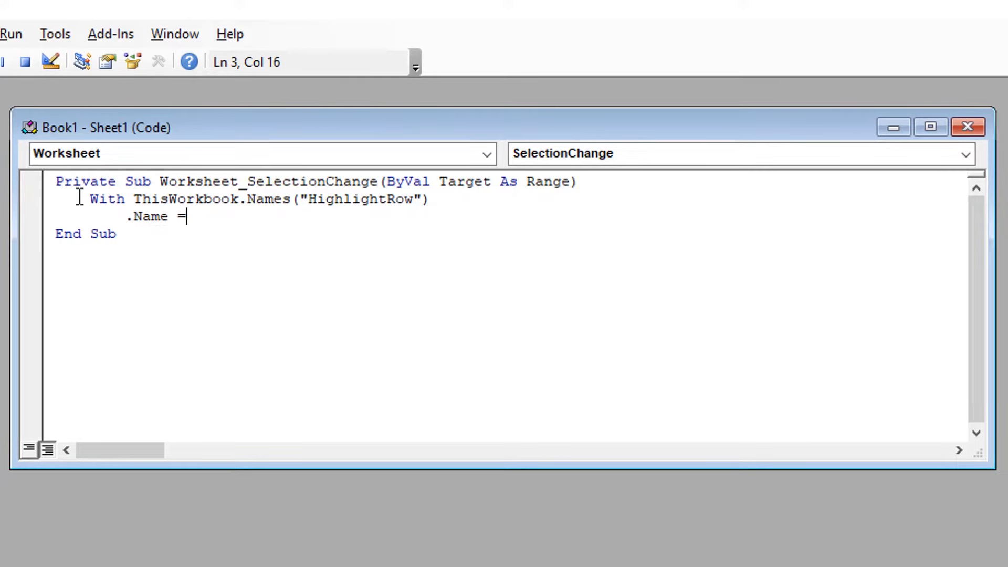
type("\"HighlightRow\"")
type(".")
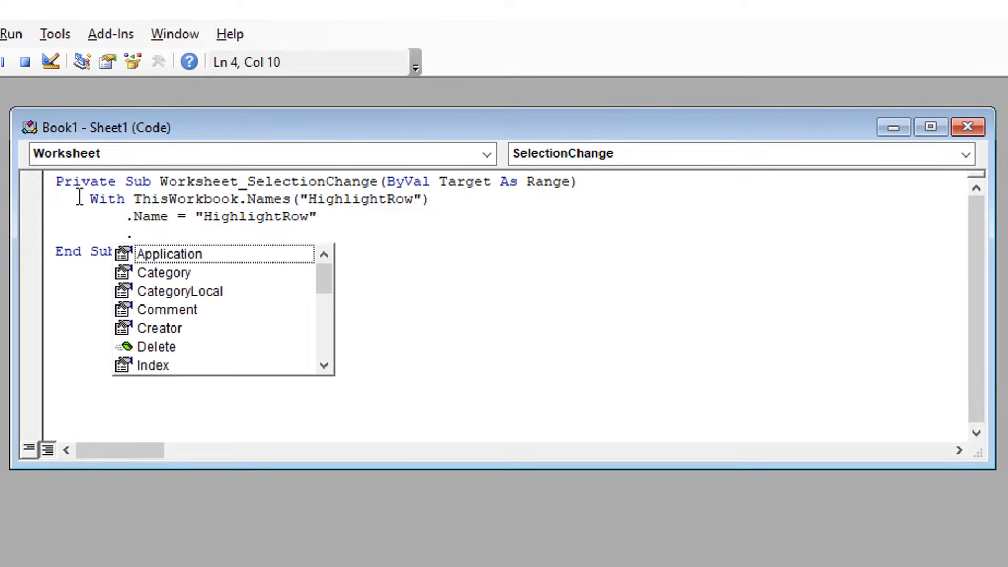
type("ref")
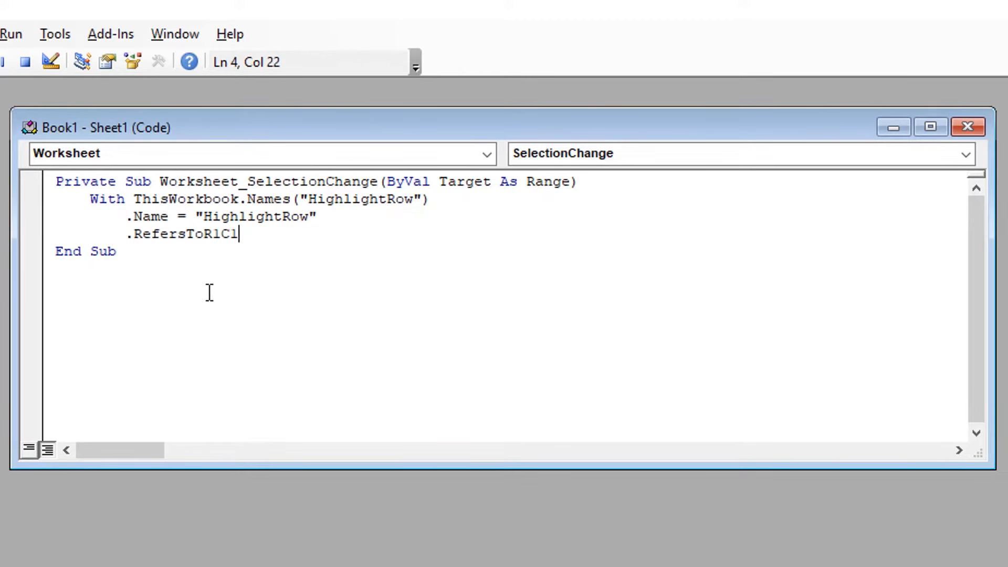
type("=")
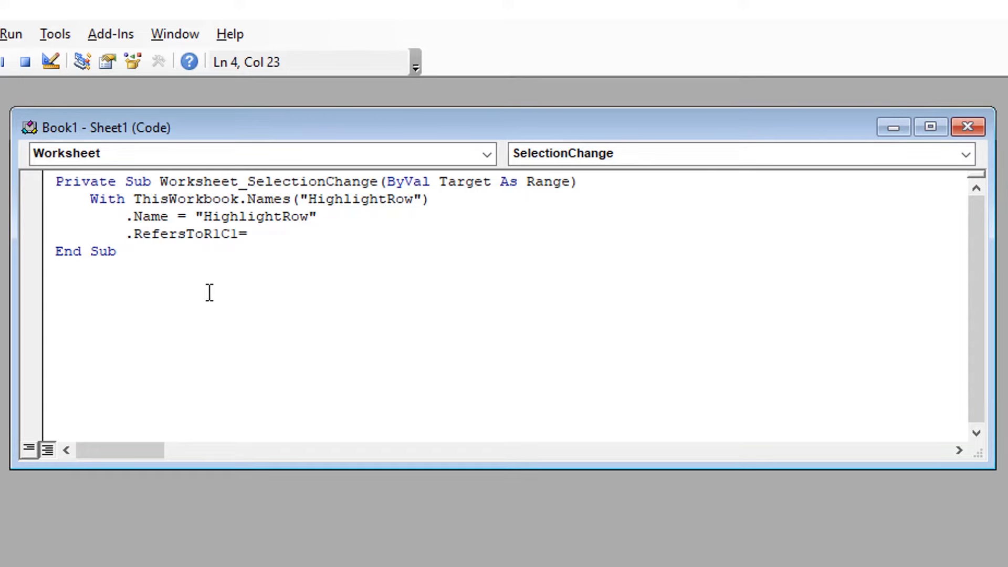
type("\"=\"")
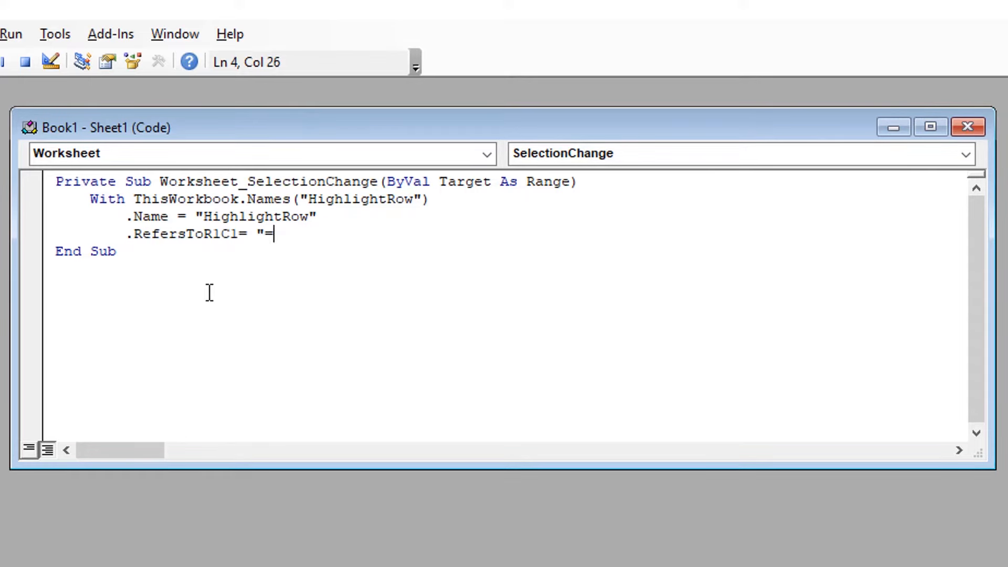
type("\"")
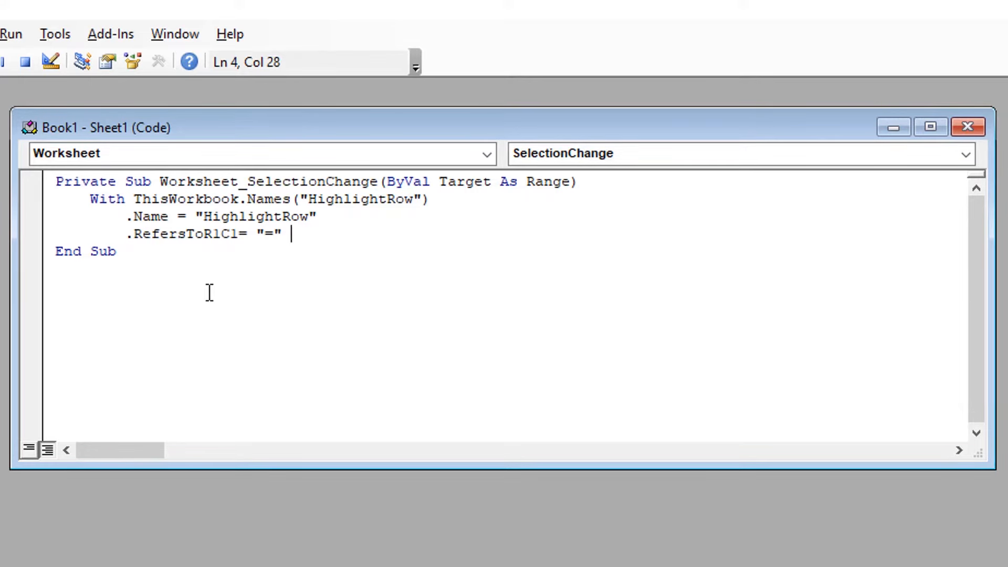
type("&")
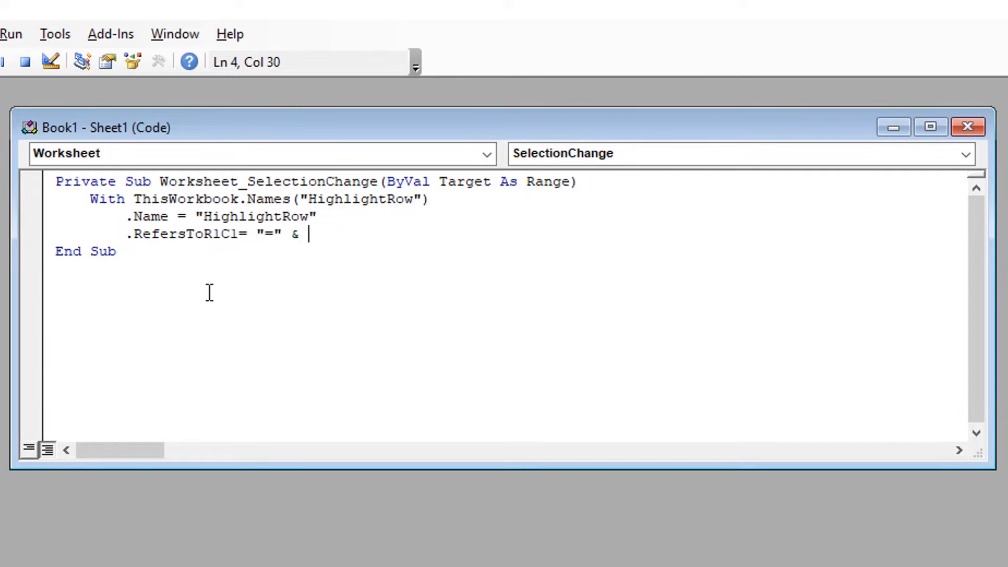
type("Activecell.Row")
type("End With")
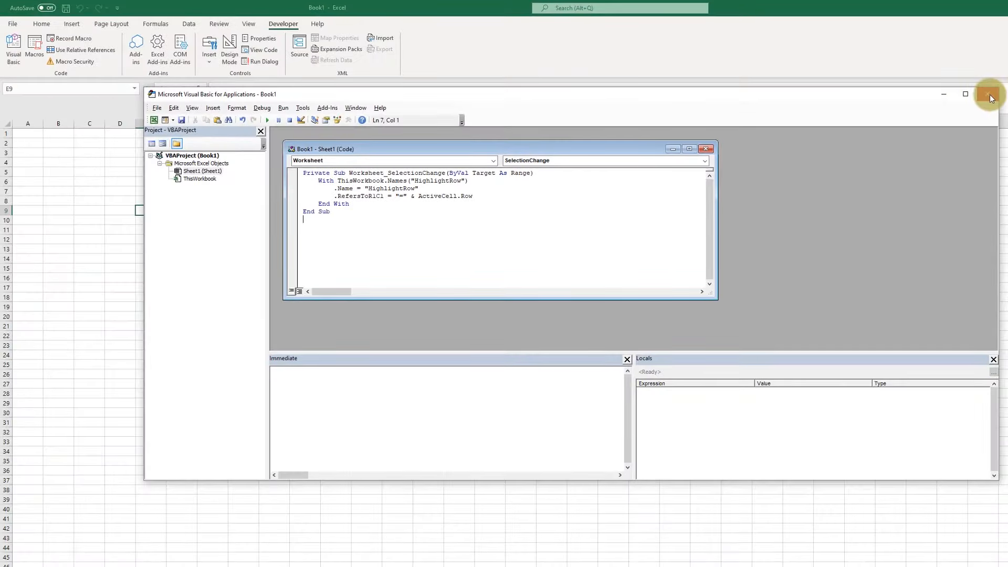
- Close the VBA editor and clear existing rules from Home > Conditional Formatting
left_click(989, 94)
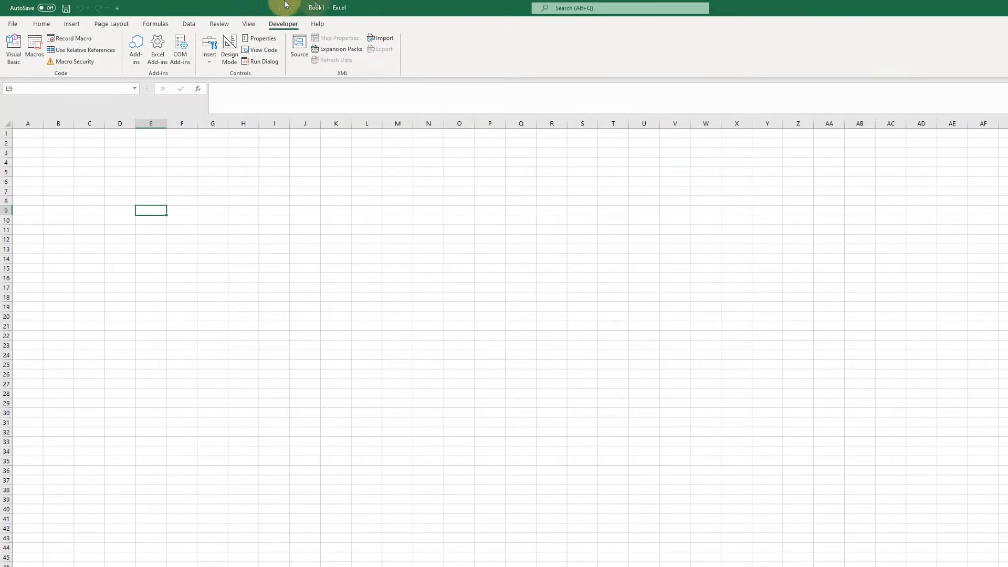
left_click(41, 23)
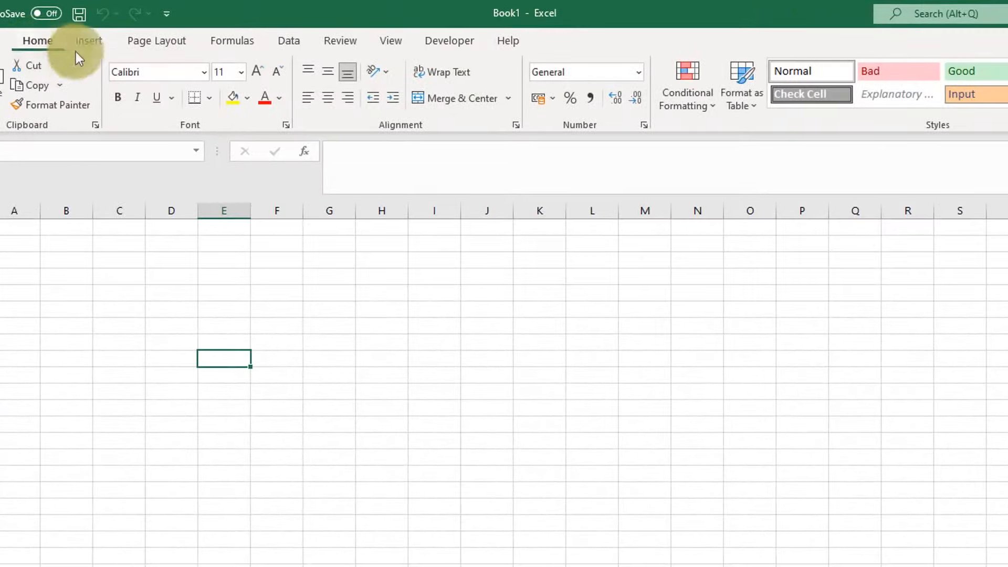
left_click(687, 83)
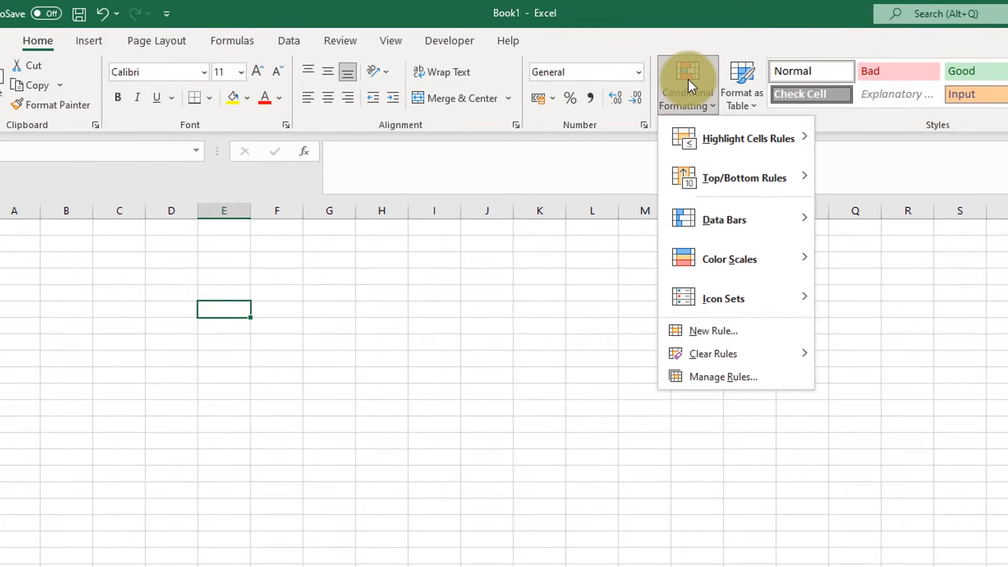
mouse_move(713, 354)
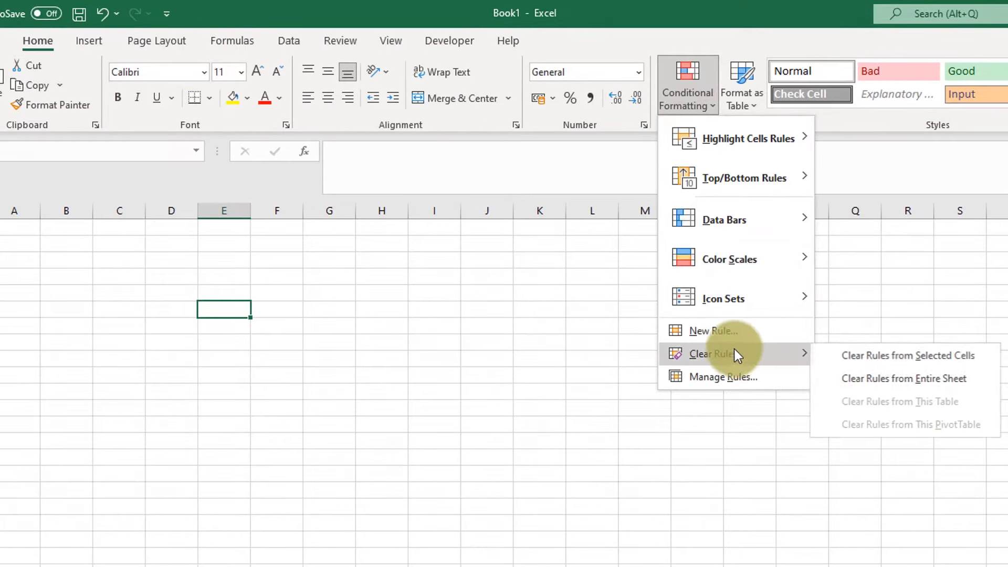
left_click(712, 330)
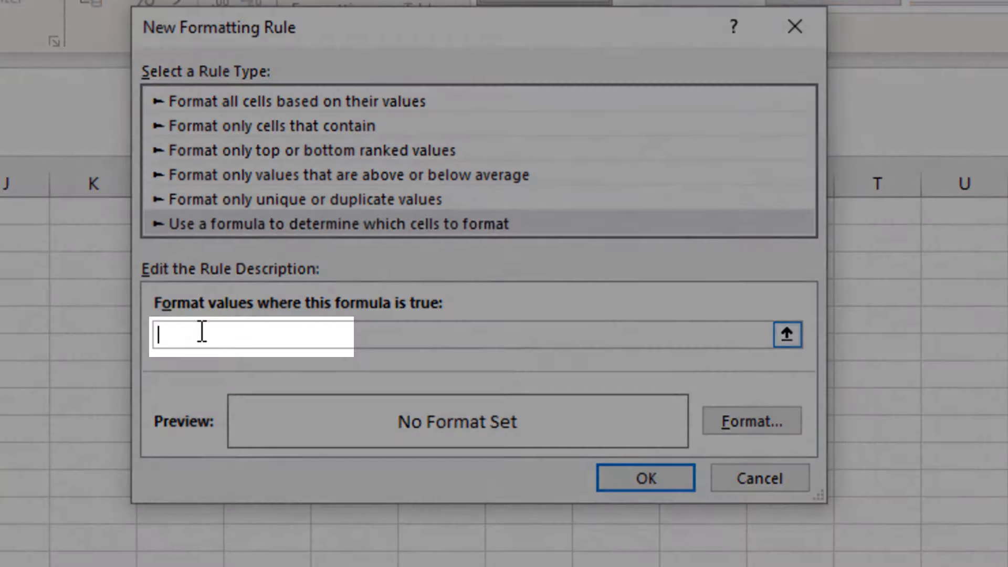
- Enter the rule formula =ROW(A1)=HighlightRow and open its format settings
type("=")
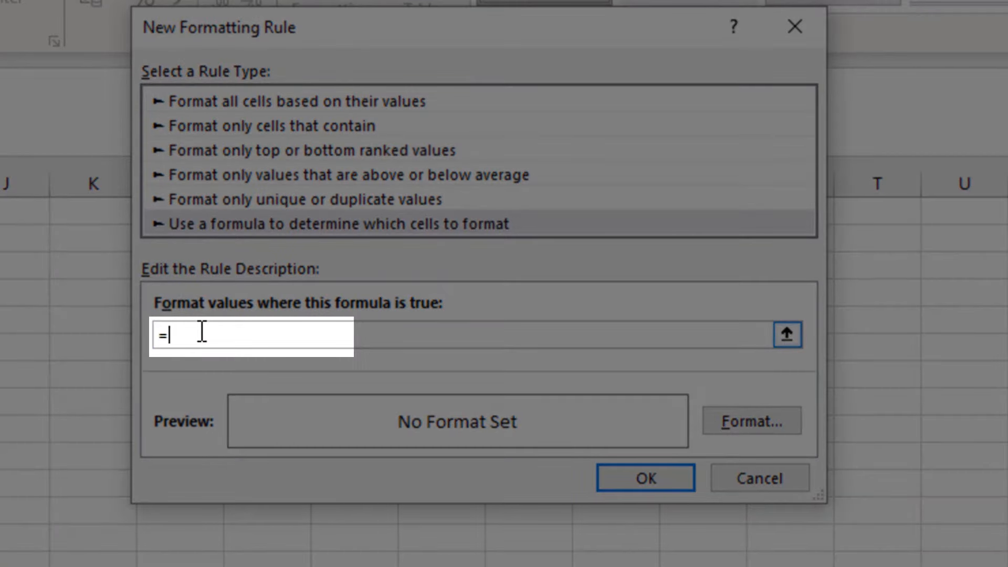
type("ROW")
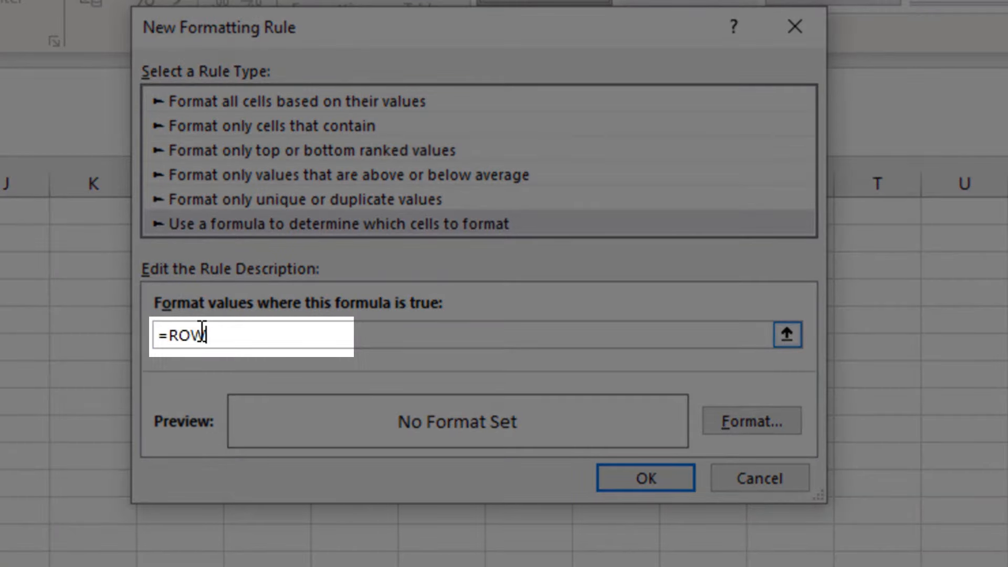
type("(A1)")
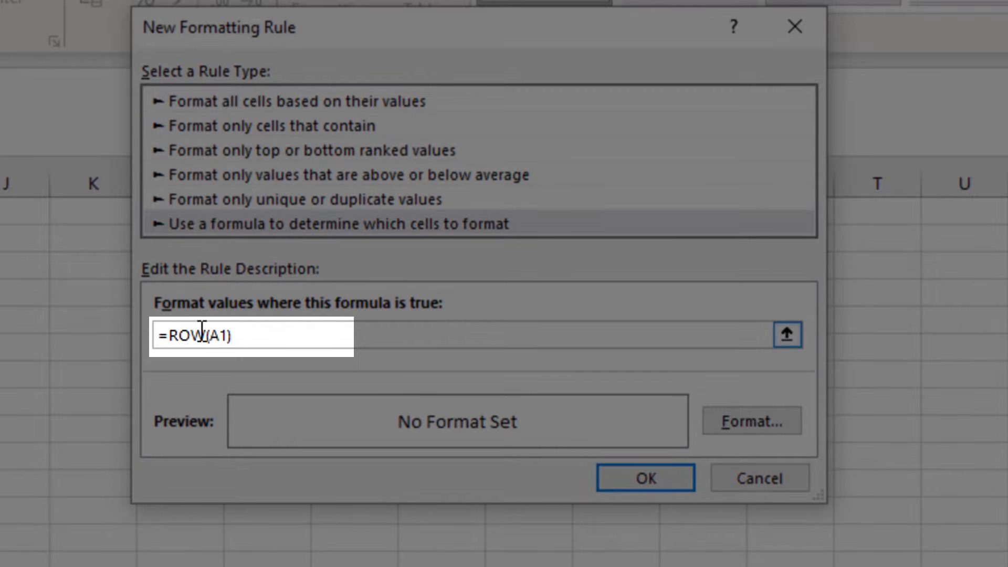
type("=HighlightRow")
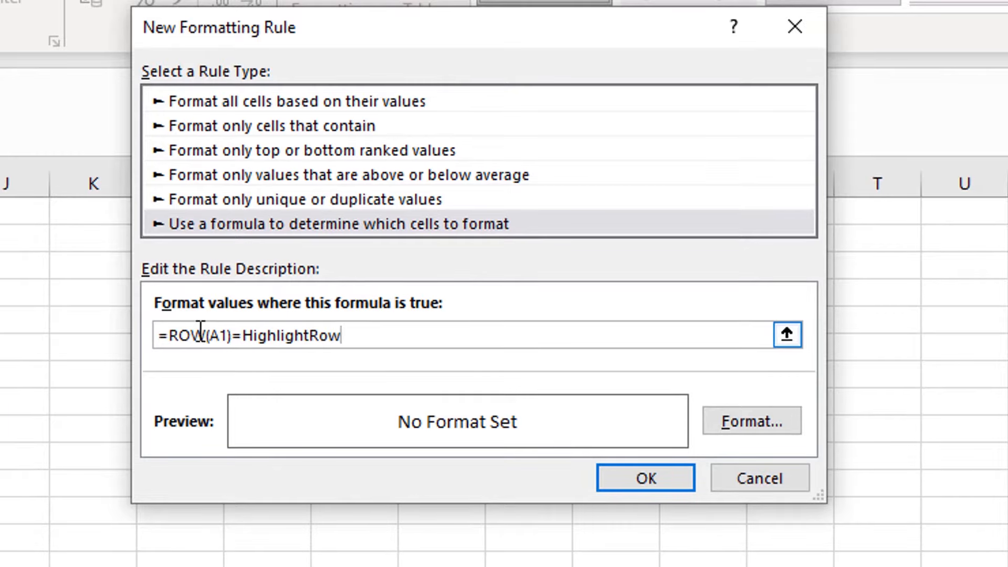
left_click(750, 421)
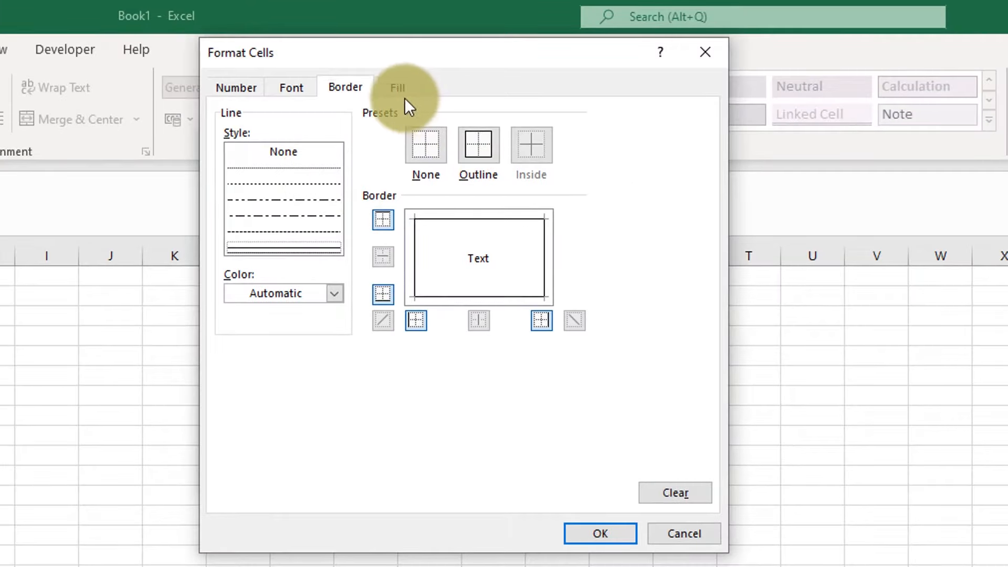
- Choose an orange fill for the rule and confirm both dialogs
left_click(397, 88)
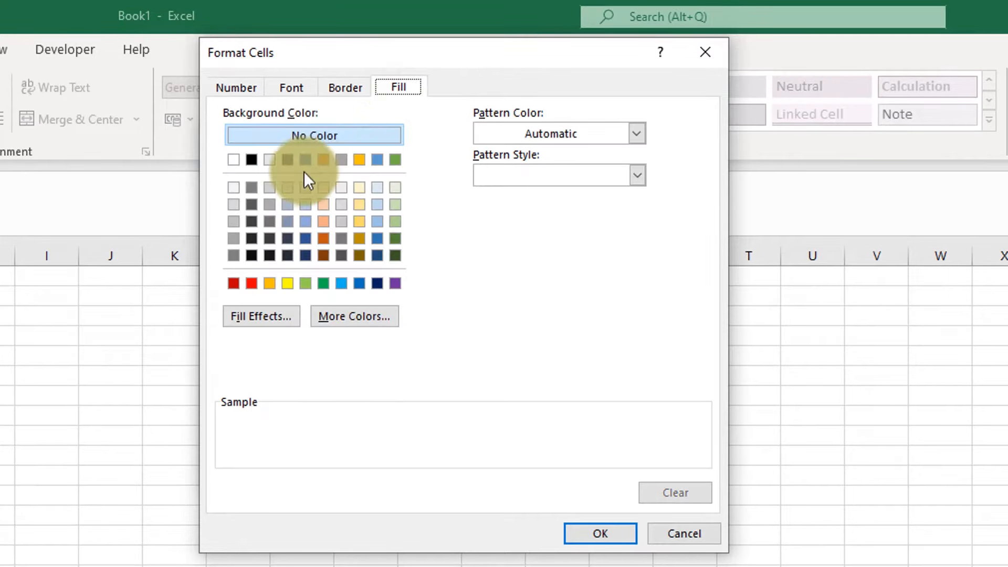
left_click(358, 160)
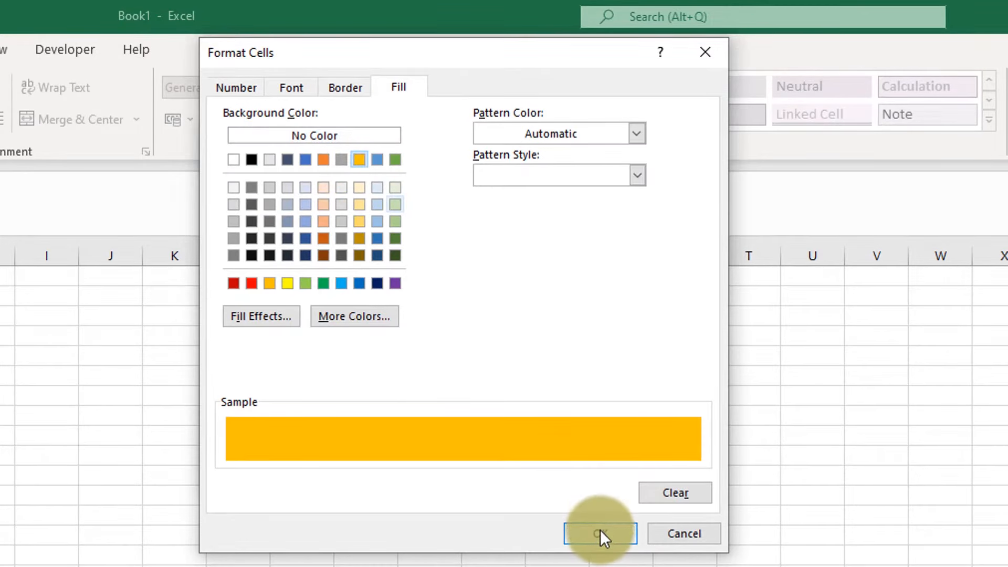
left_click(599, 533)
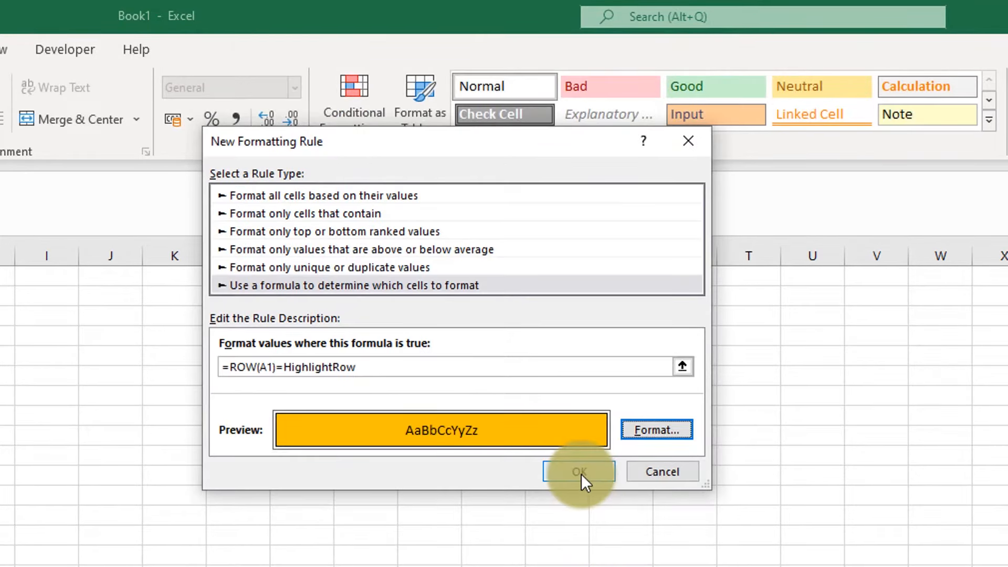
left_click(576, 471)
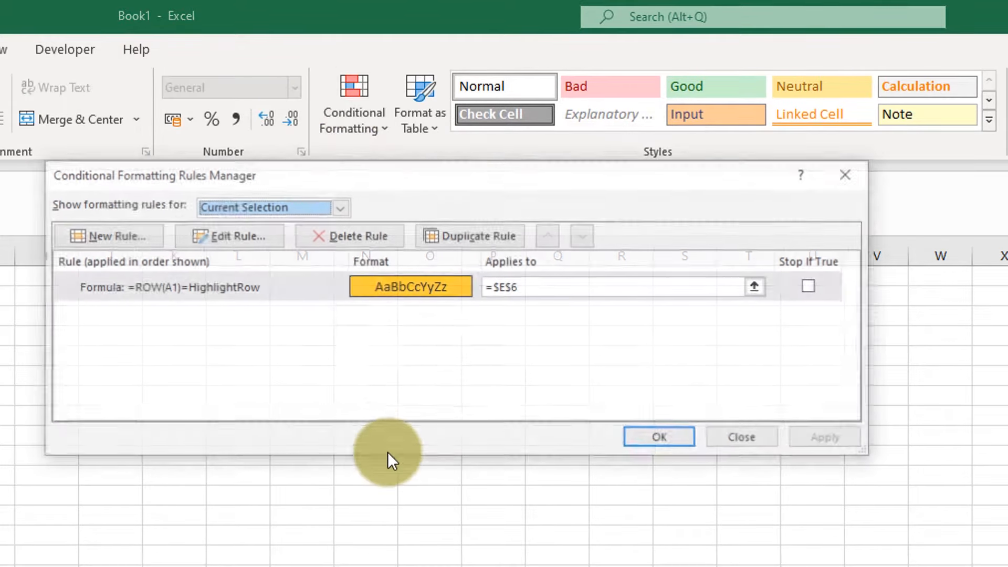
- Change the rule's Applies to range from $E$6 to A1:R10, then dismiss run-time error 1004
left_click(617, 287)
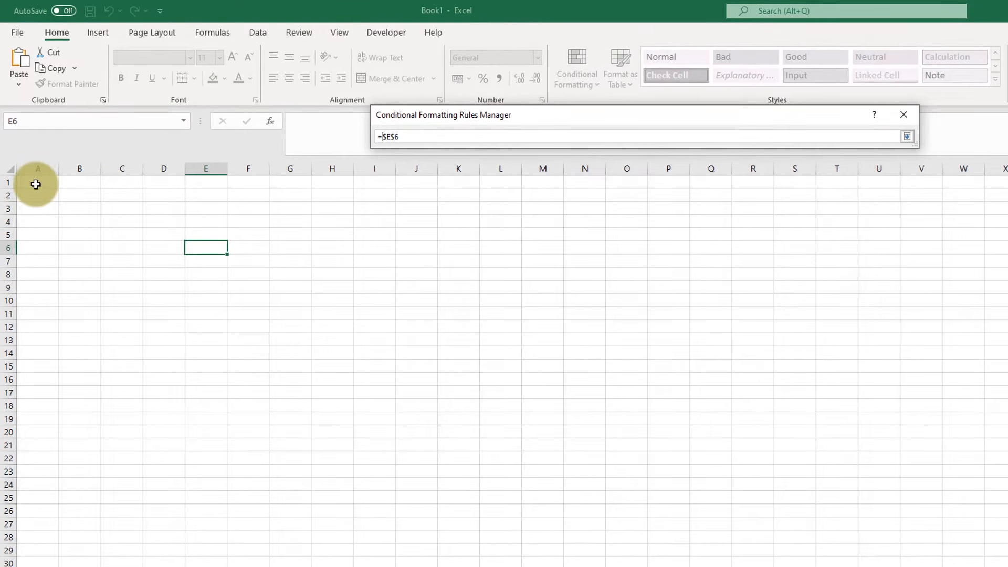
left_click(37, 183)
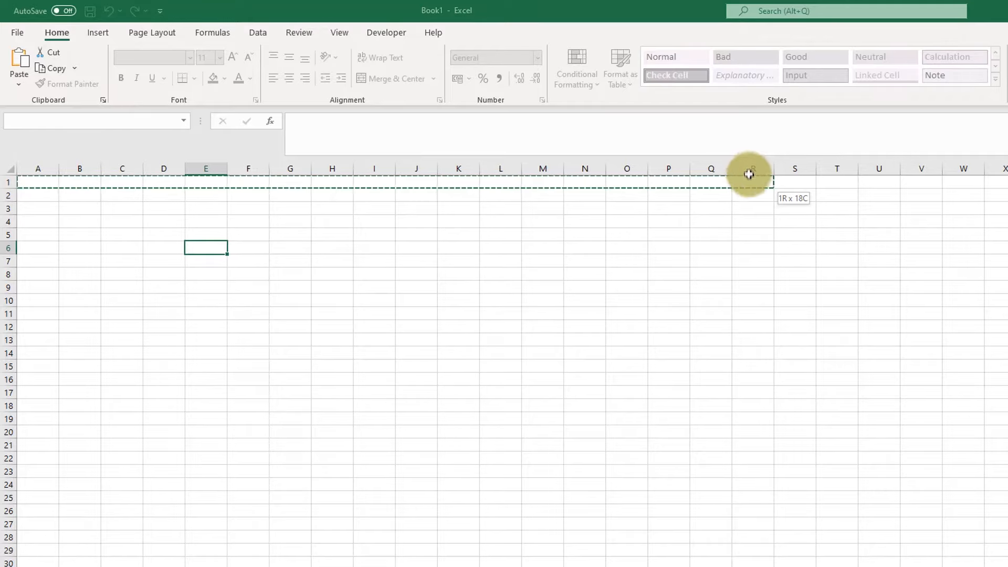
left_click_drag(748, 174, 743, 297)
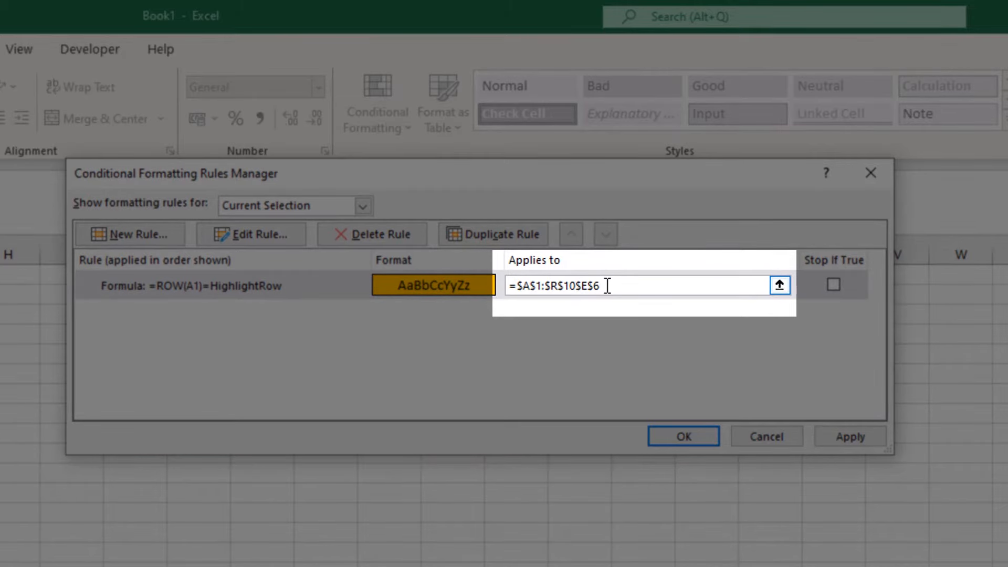
key("Backspace")
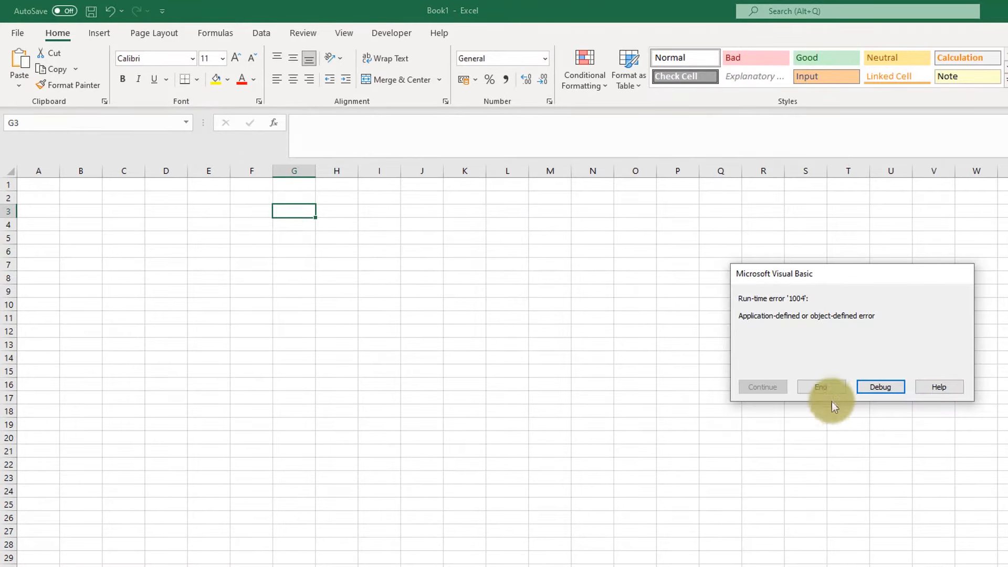
left_click(821, 386)
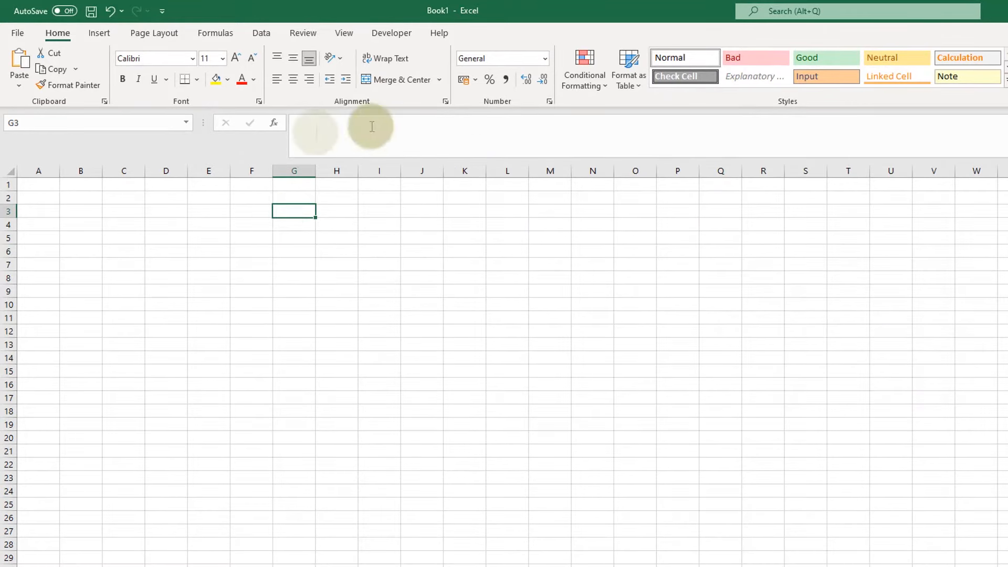
left_click(260, 33)
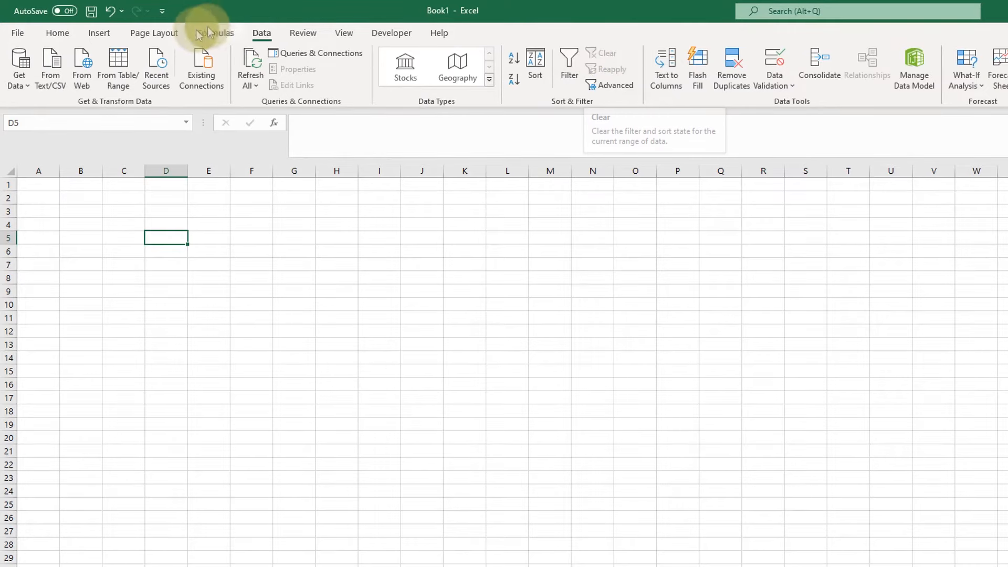
- In Name Manager, add the name HighlightRow referring to =1, then close it
left_click(215, 33)
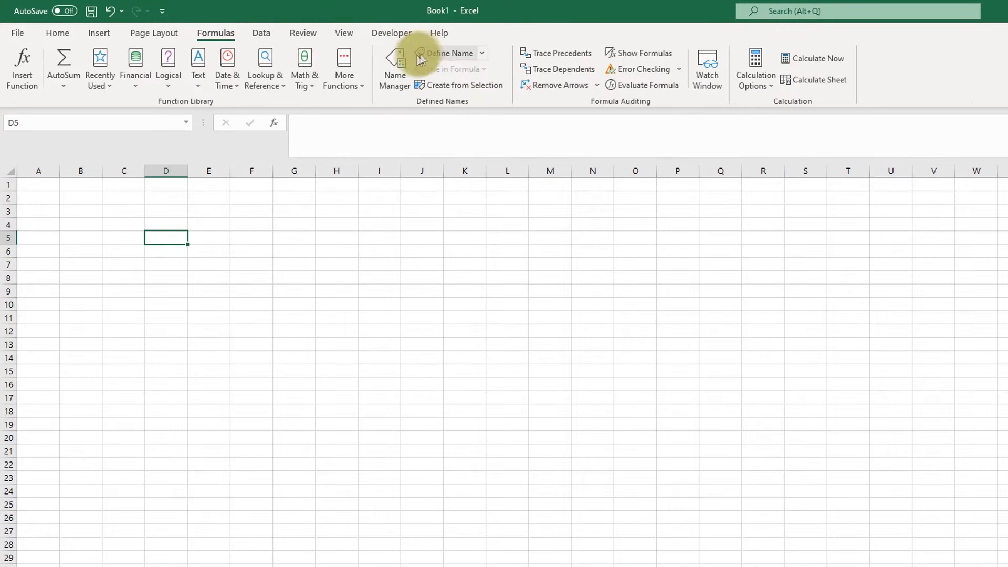
left_click(394, 67)
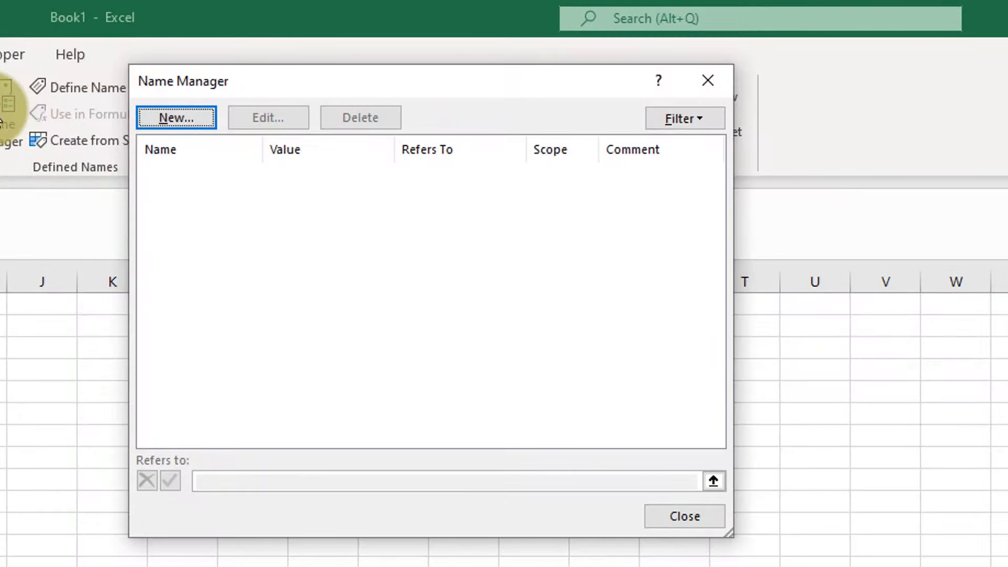
left_click(175, 117)
type("Highlight")
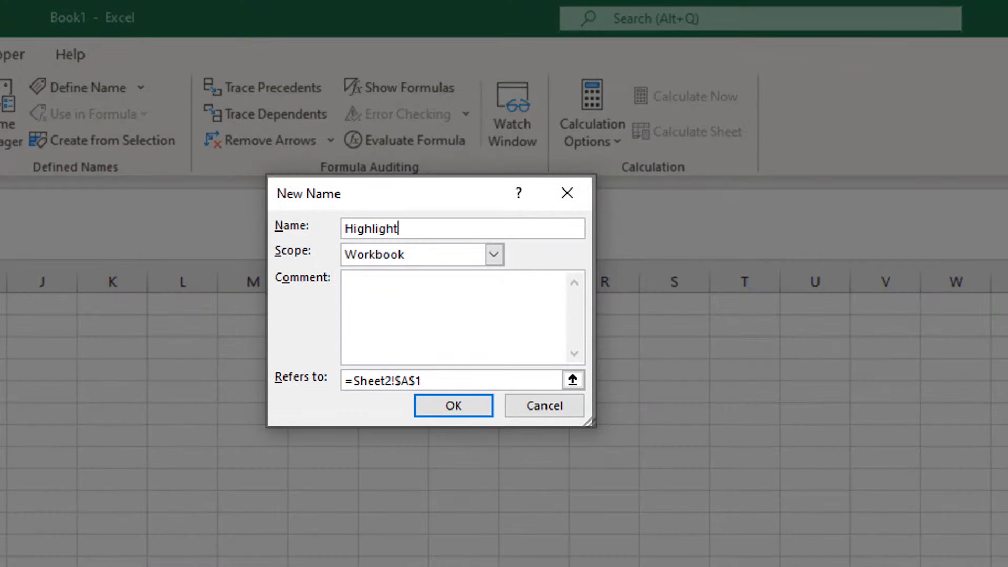
type("Row")
left_click(452, 380)
type("=1")
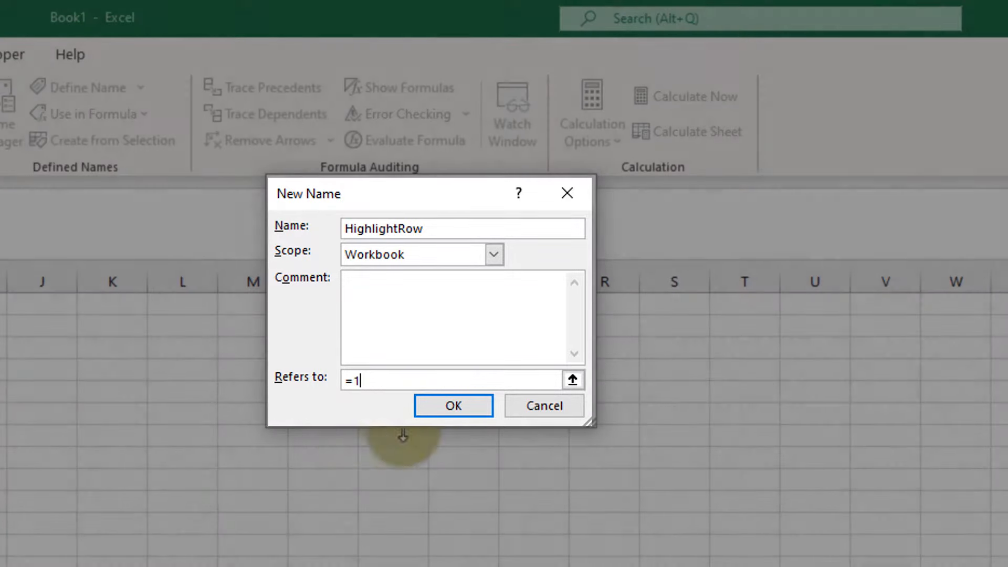
left_click(453, 406)
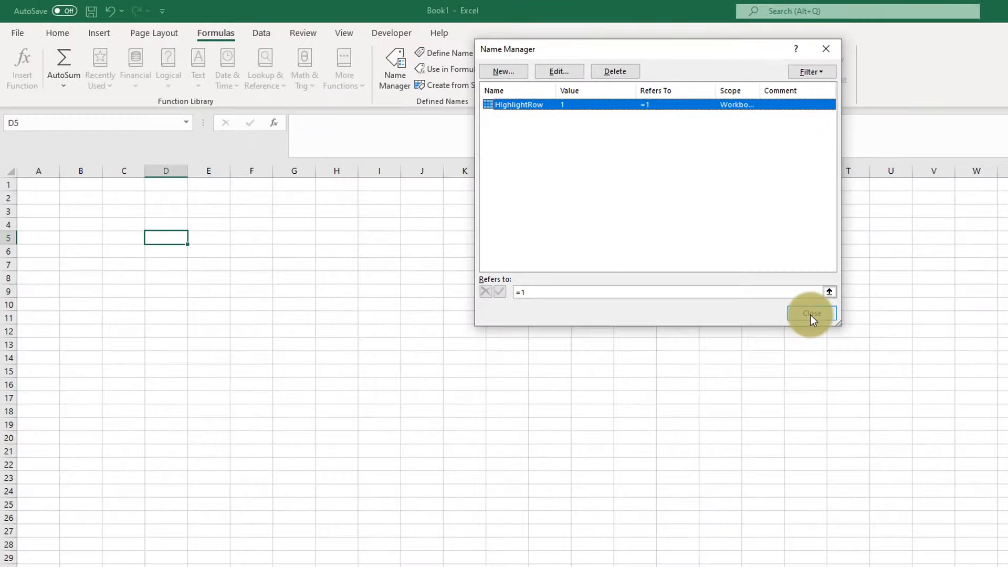
left_click(810, 315)
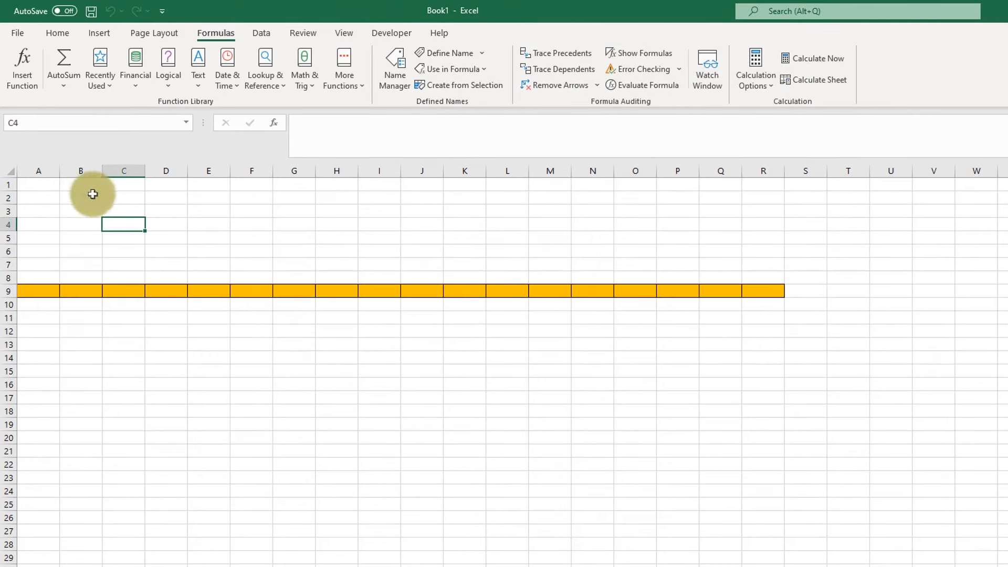
- Select a cell in a different row to test the highlight
left_click(37, 264)
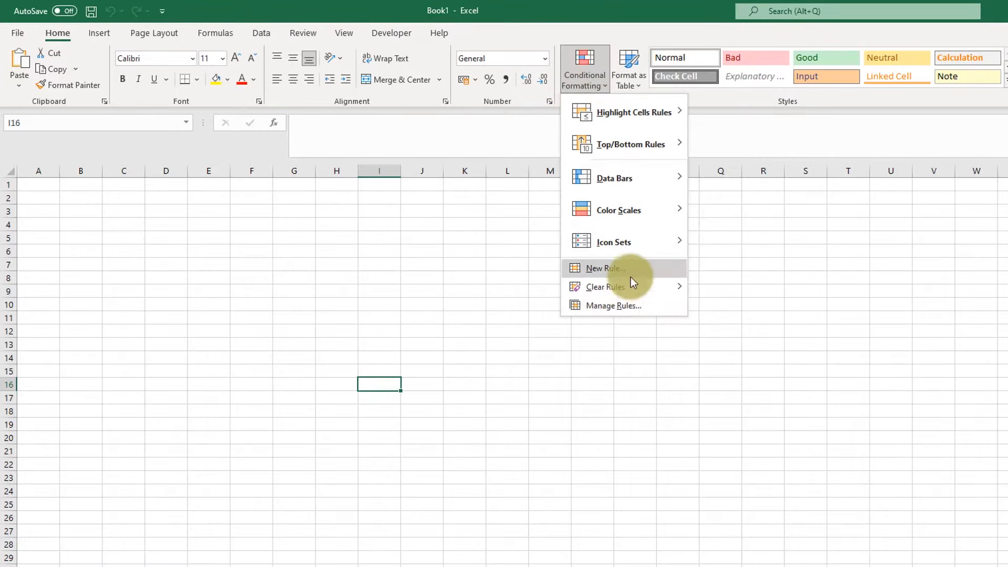
- In Manage Rules, show This Worksheet's rules and inspect the A1:R10 Applies to range
left_click(612, 304)
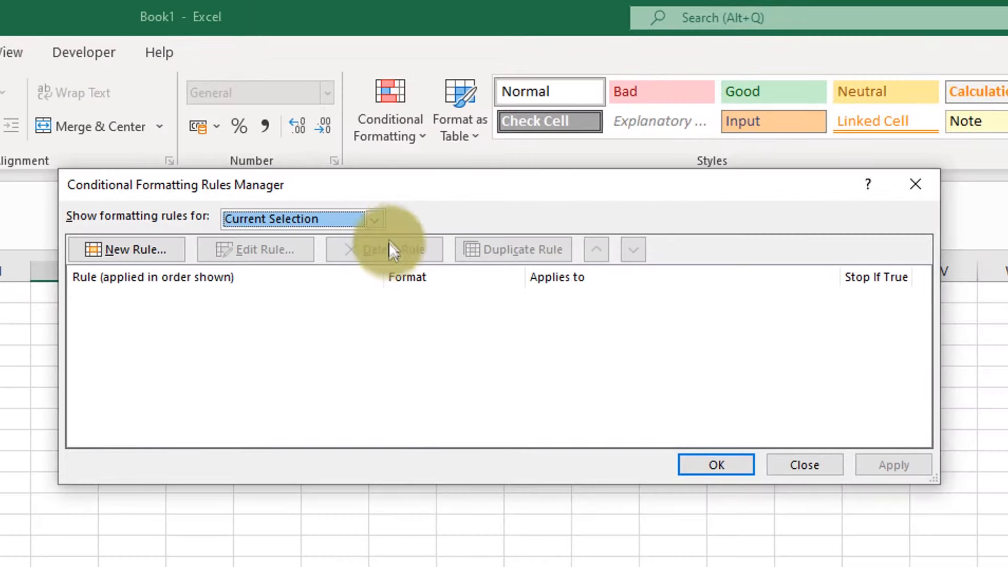
left_click(375, 219)
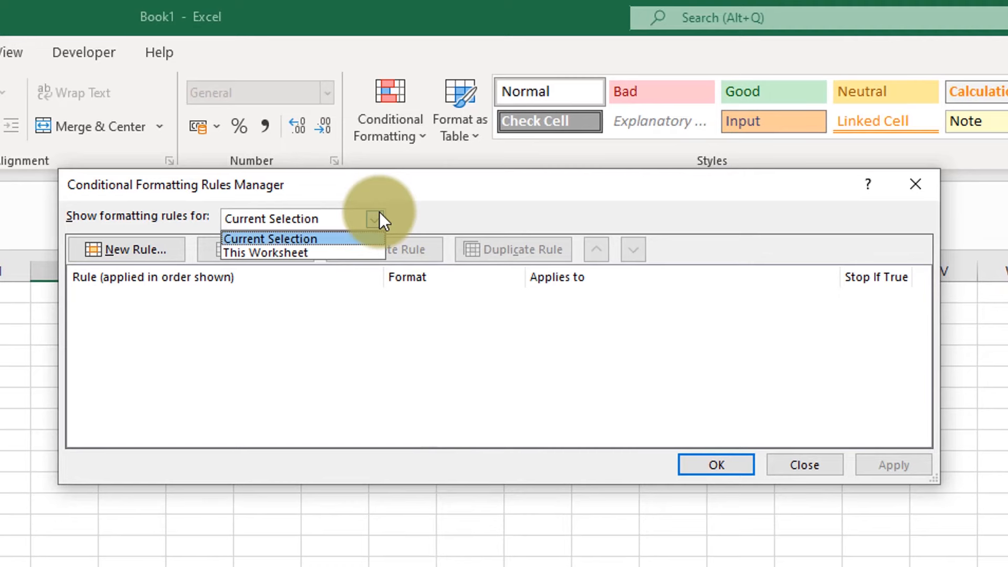
left_click(263, 252)
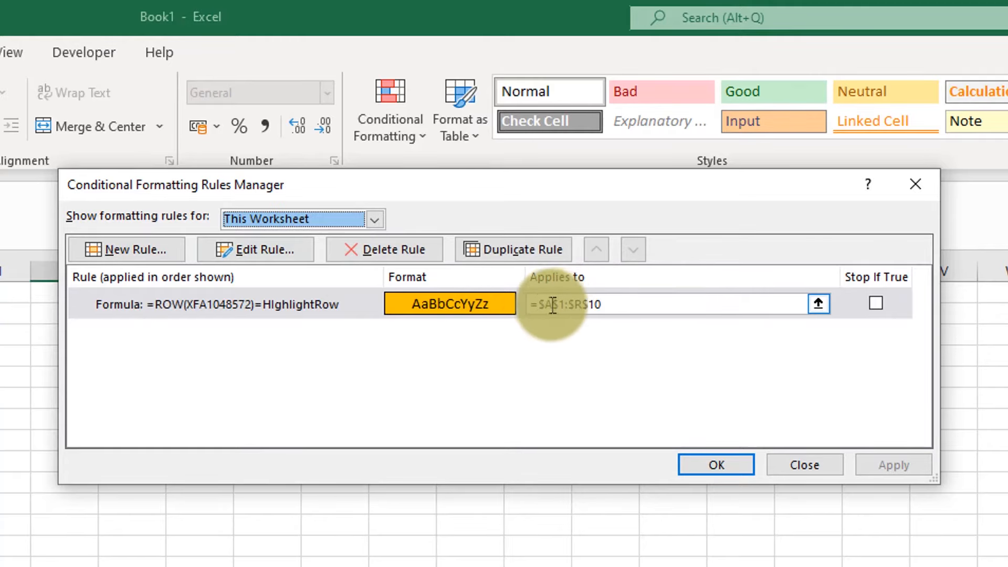
left_click(216, 304)
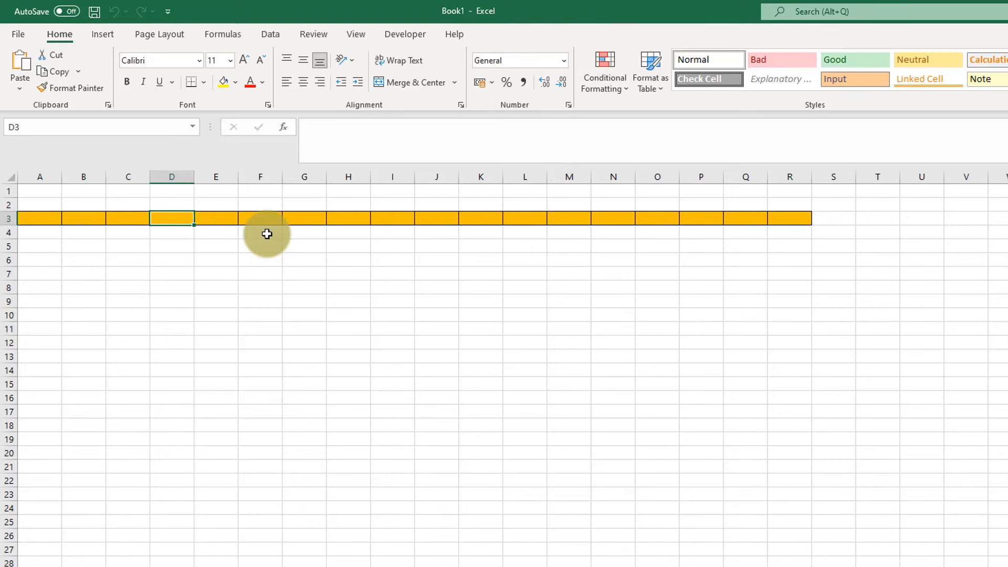
- Fill F2:I8 with blue-grey and apply All Borders to every cell
left_click(190, 82)
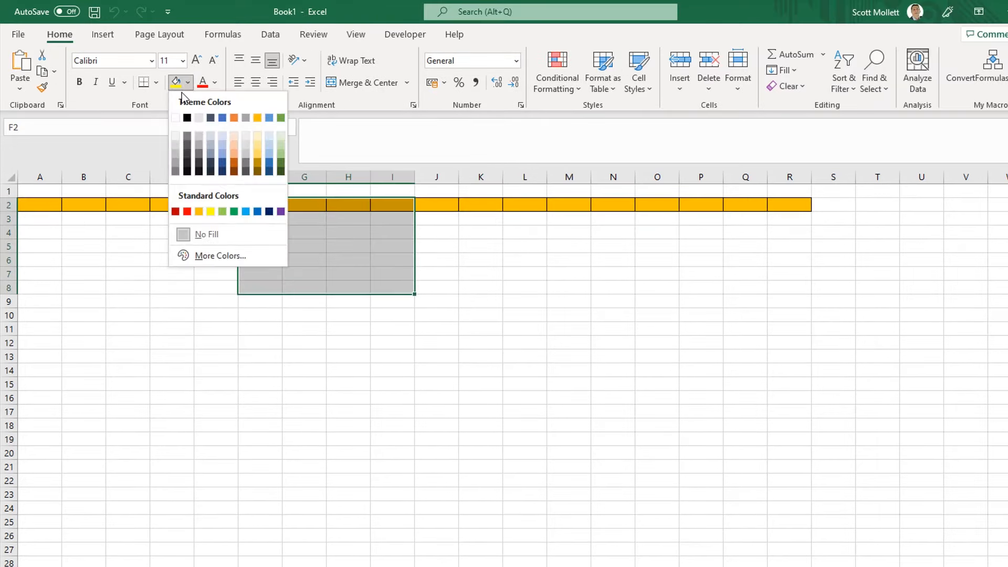
mouse_move(257, 140)
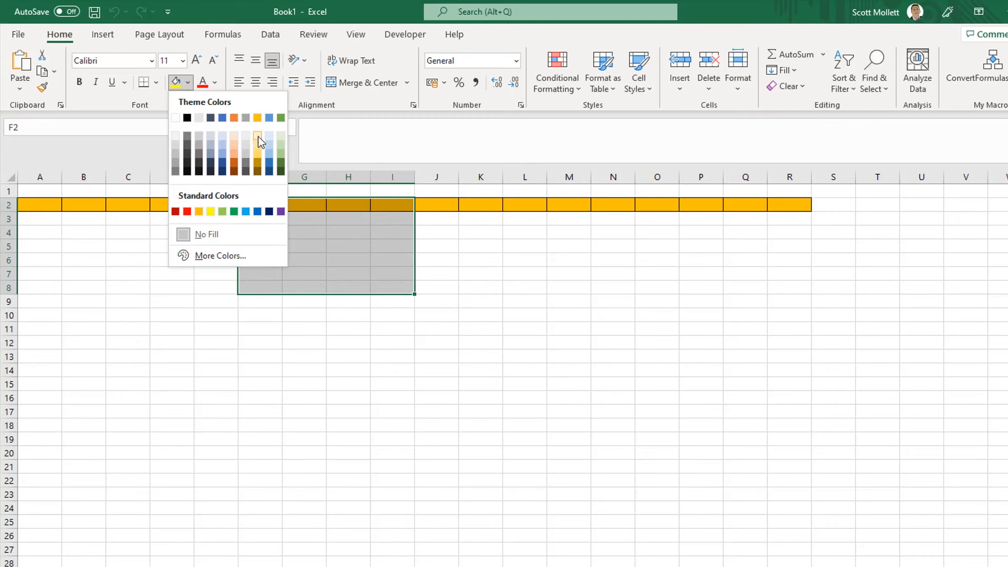
left_click(257, 140)
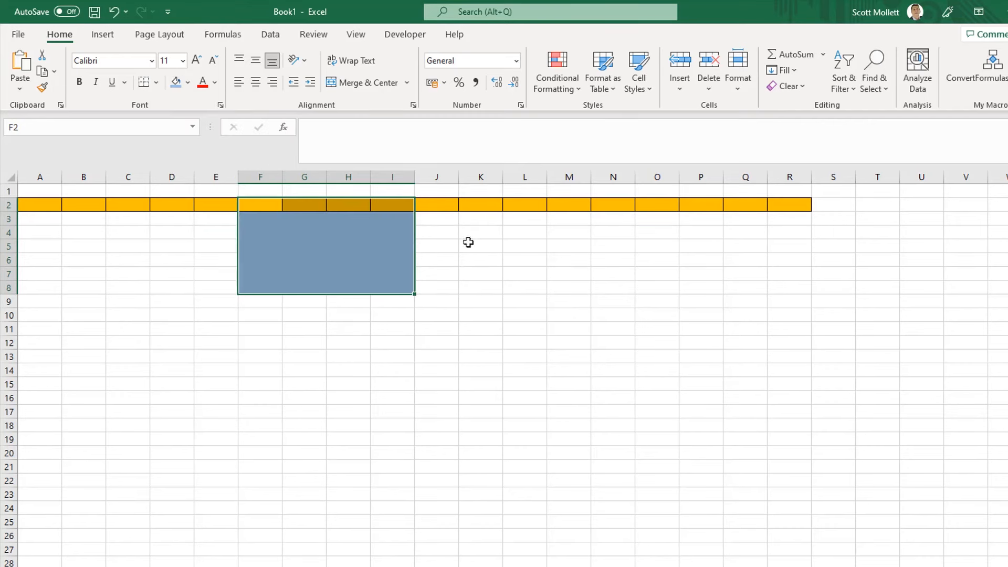
left_click(156, 82)
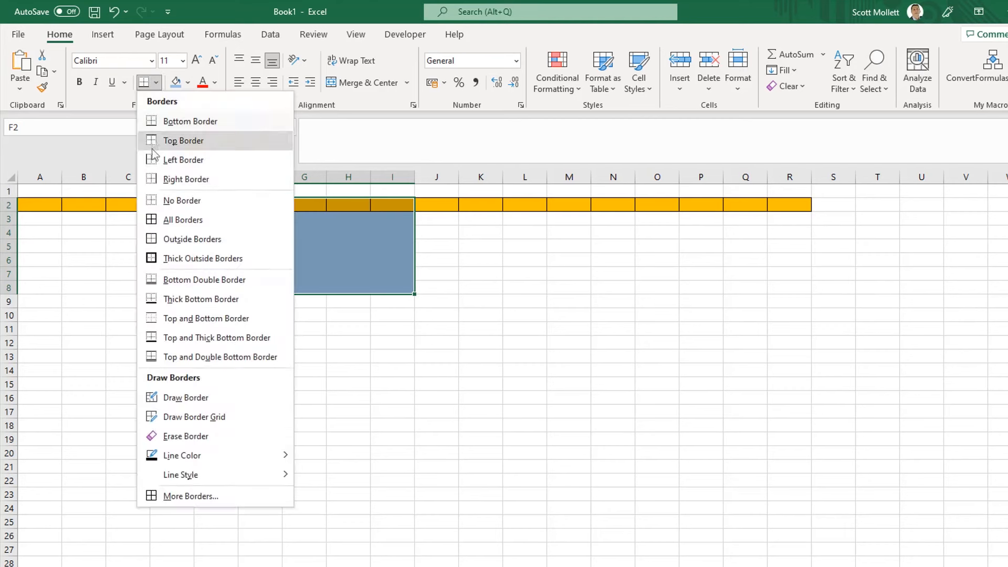
left_click(182, 220)
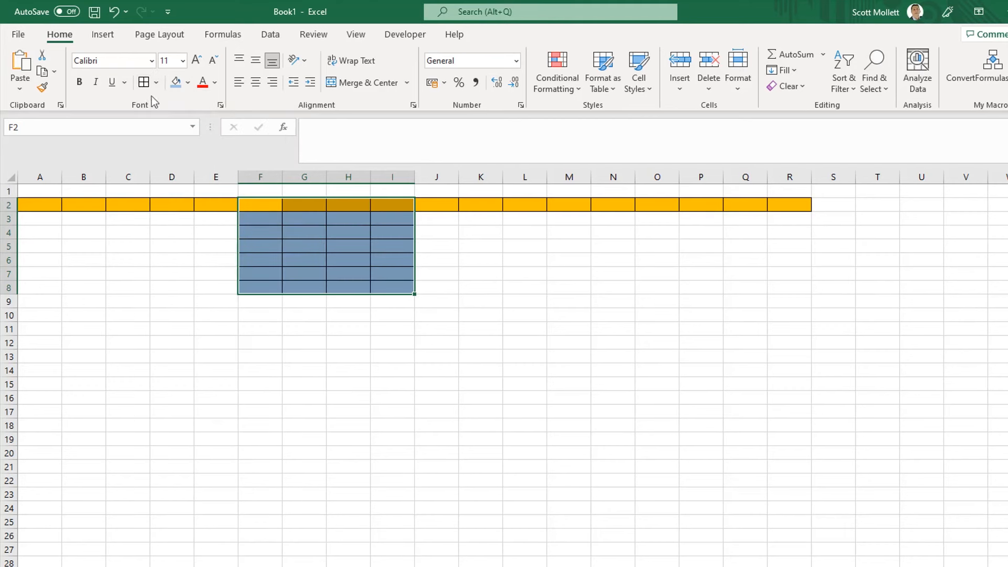